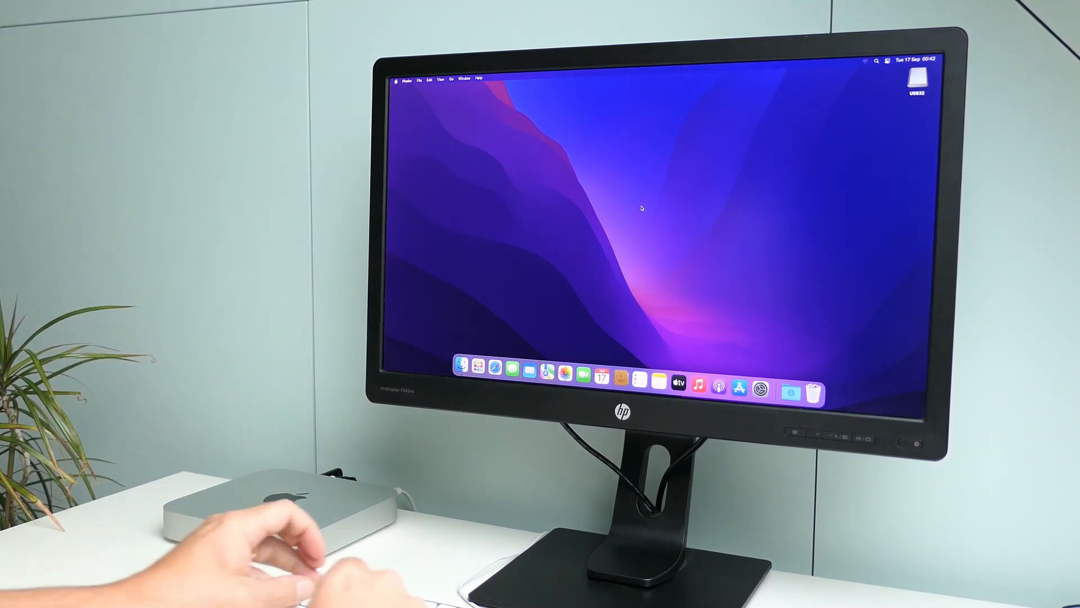
- Launch Disk Utility via Spotlight by searching 'disk utility'
{"action": "type", "text": "disk utility"}
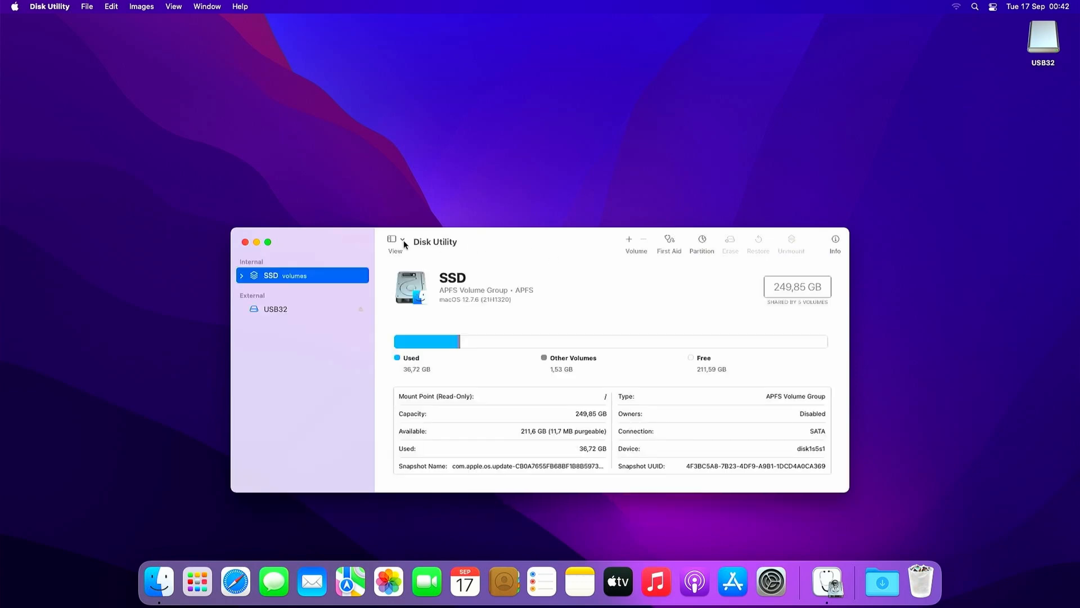
- Show all physical devices and select the JetFlash Transcend 32GB Media drive
{"action": "left_click", "coordinate": [403, 242]}
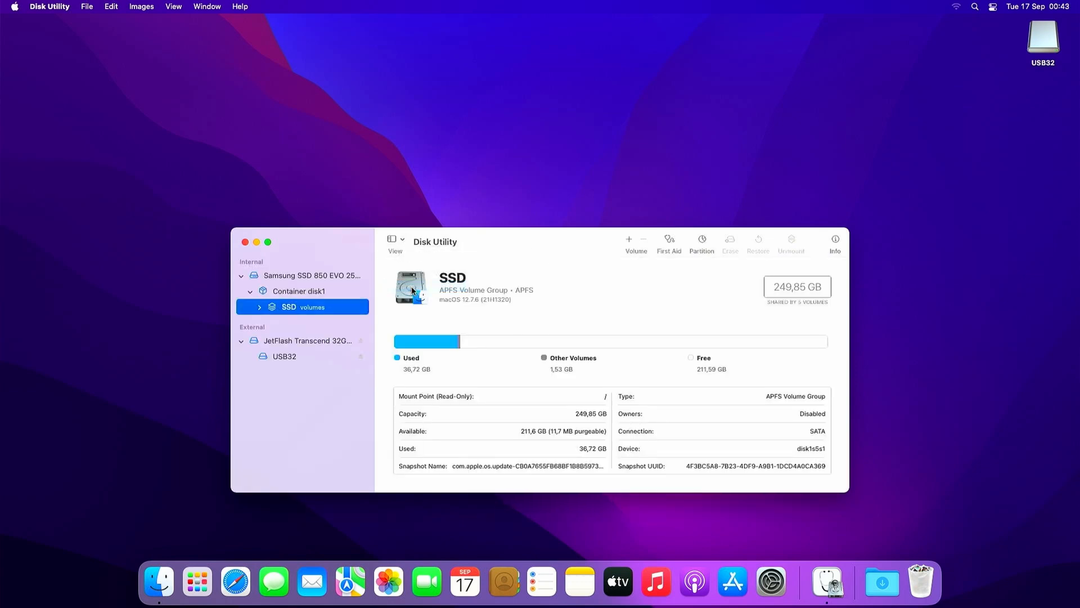
{"action": "left_click", "coordinate": [307, 340]}
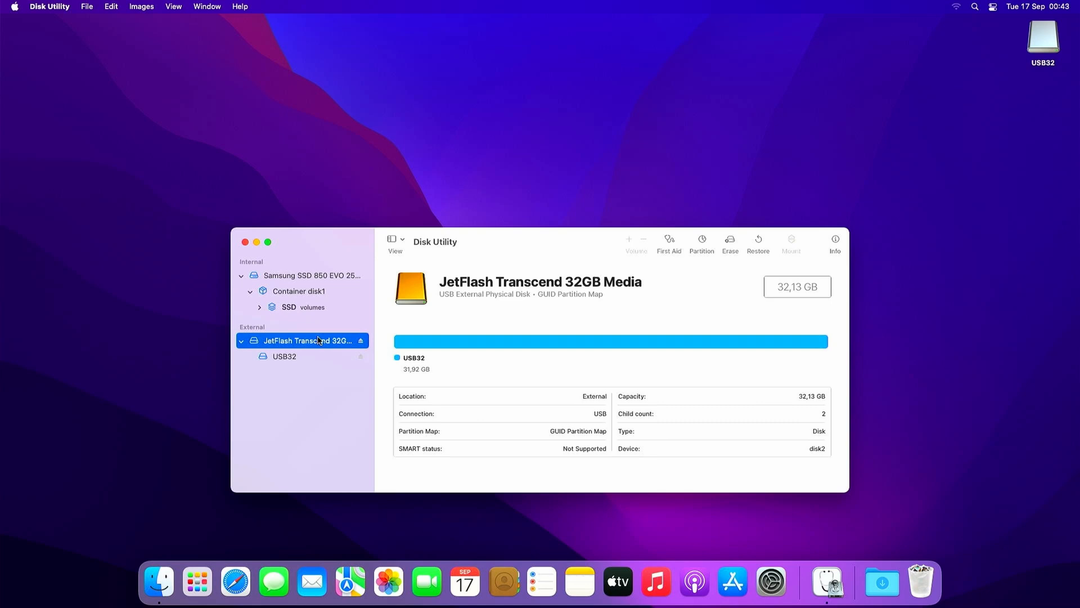
{"action": "mouse_move", "coordinate": [324, 351]}
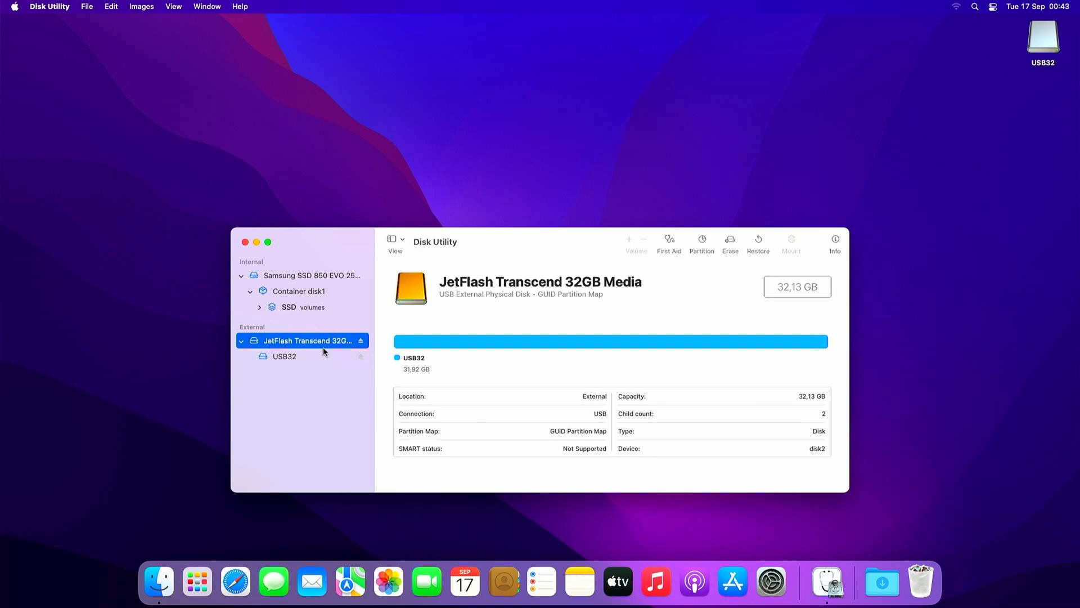
{"action": "mouse_move", "coordinate": [736, 249]}
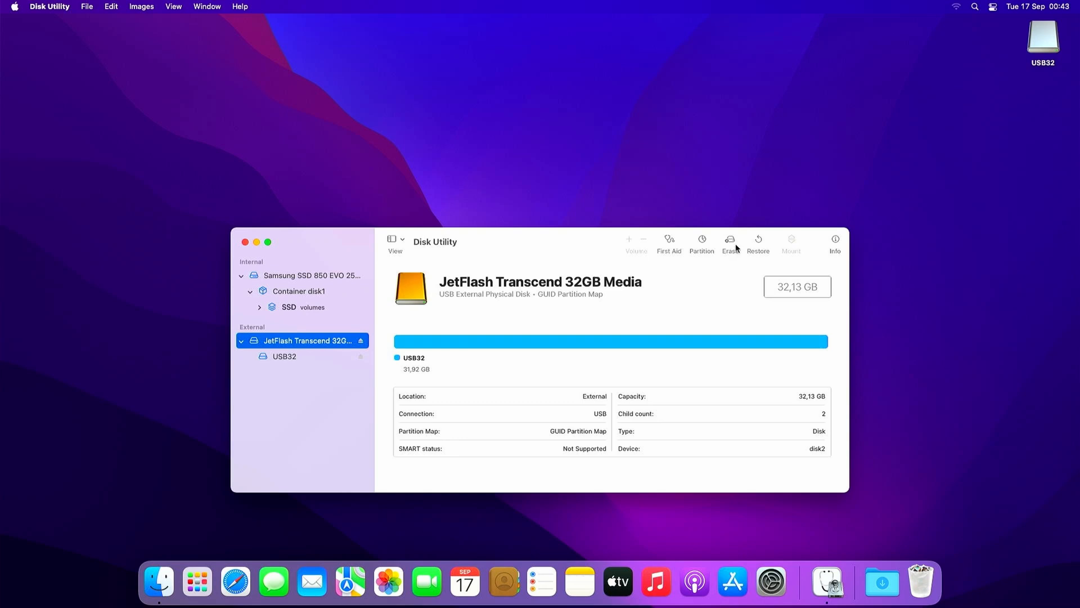
- Erase the JetFlash drive as Mac OS Extended (Journaled) named SequoiaUSB, then close Disk Utility
{"action": "left_click", "coordinate": [729, 243]}
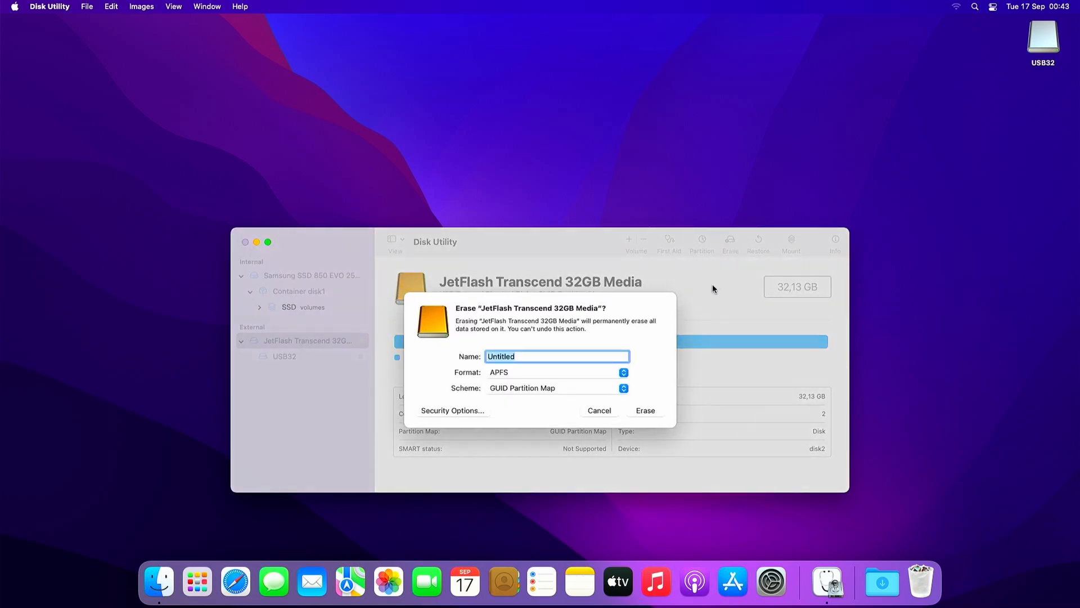
{"action": "type", "text": "Sequoia"}
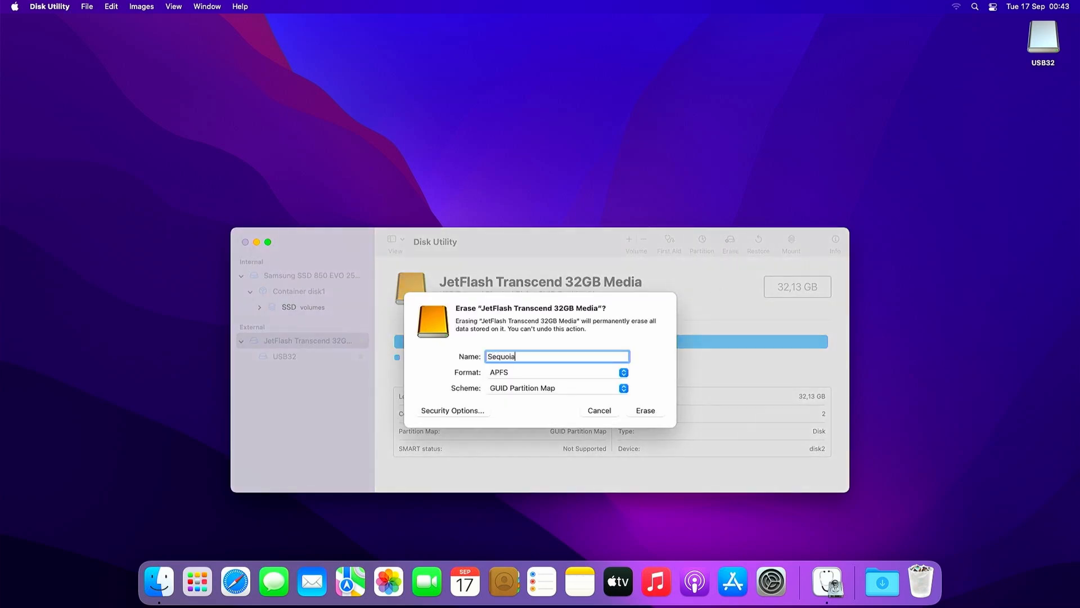
{"action": "type", "text": "USB"}
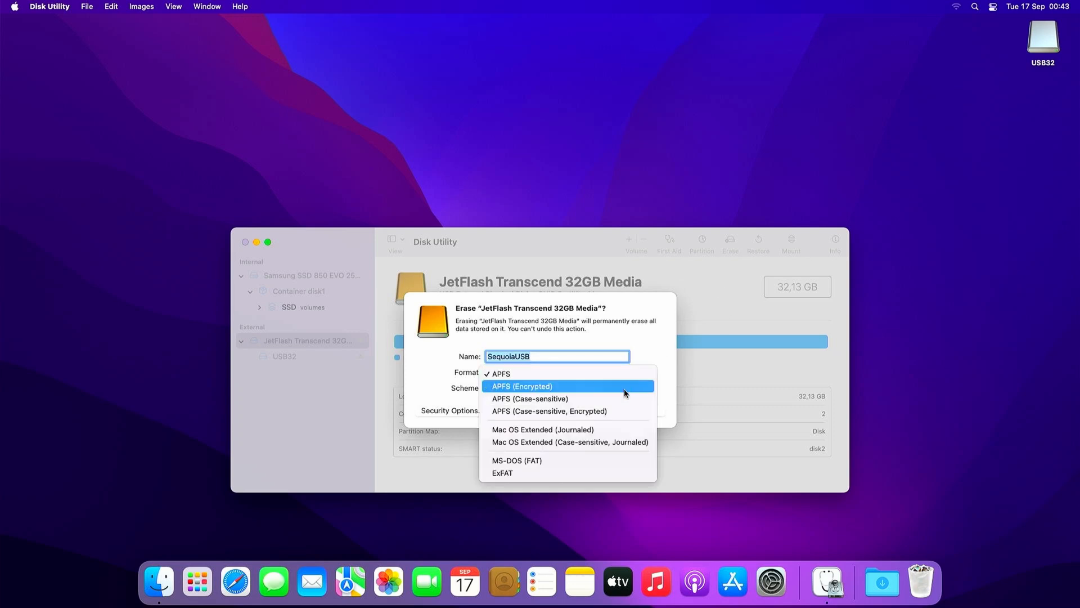
{"action": "left_click", "coordinate": [542, 429]}
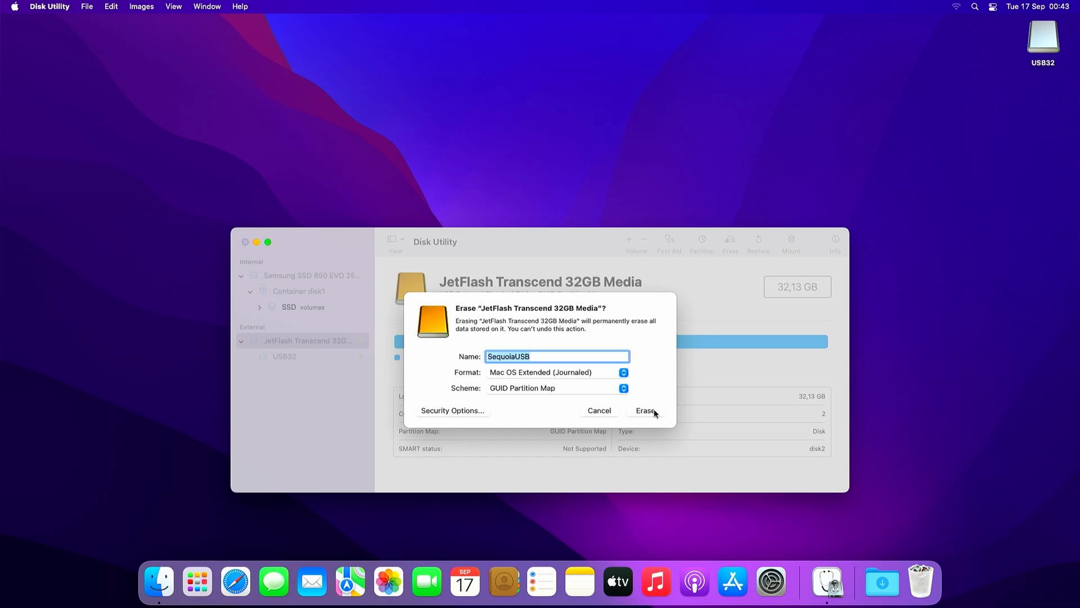
{"action": "left_click", "coordinate": [644, 410]}
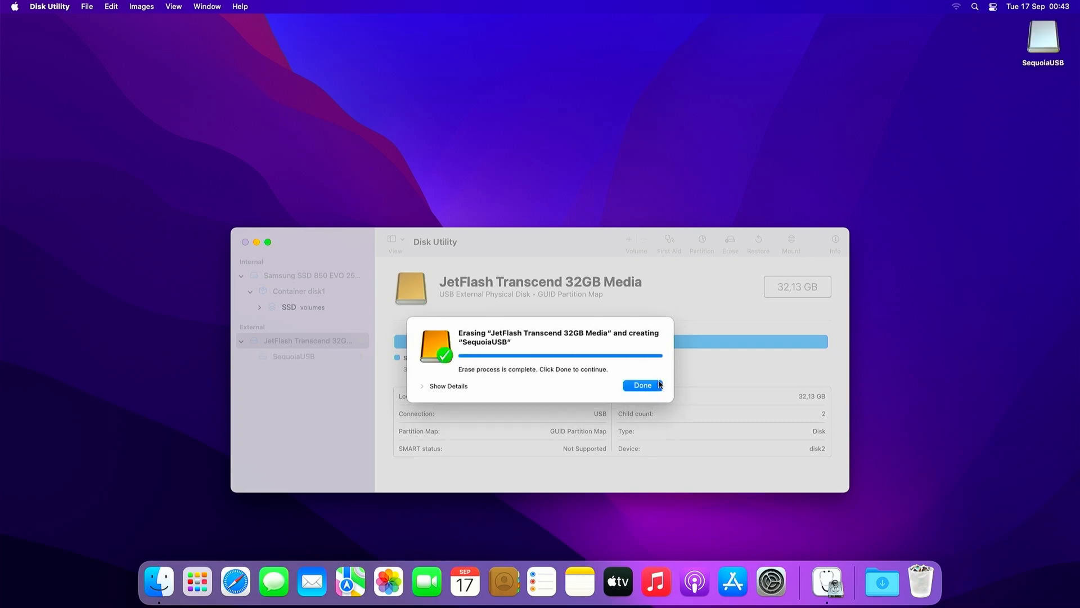
{"action": "left_click", "coordinate": [641, 385]}
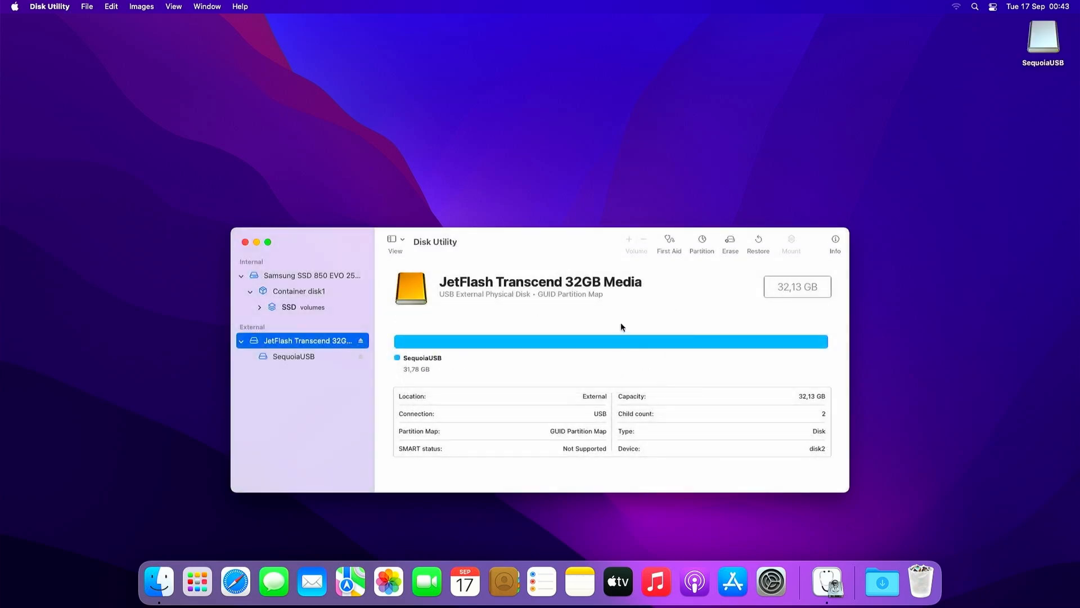
{"action": "left_click", "coordinate": [244, 242]}
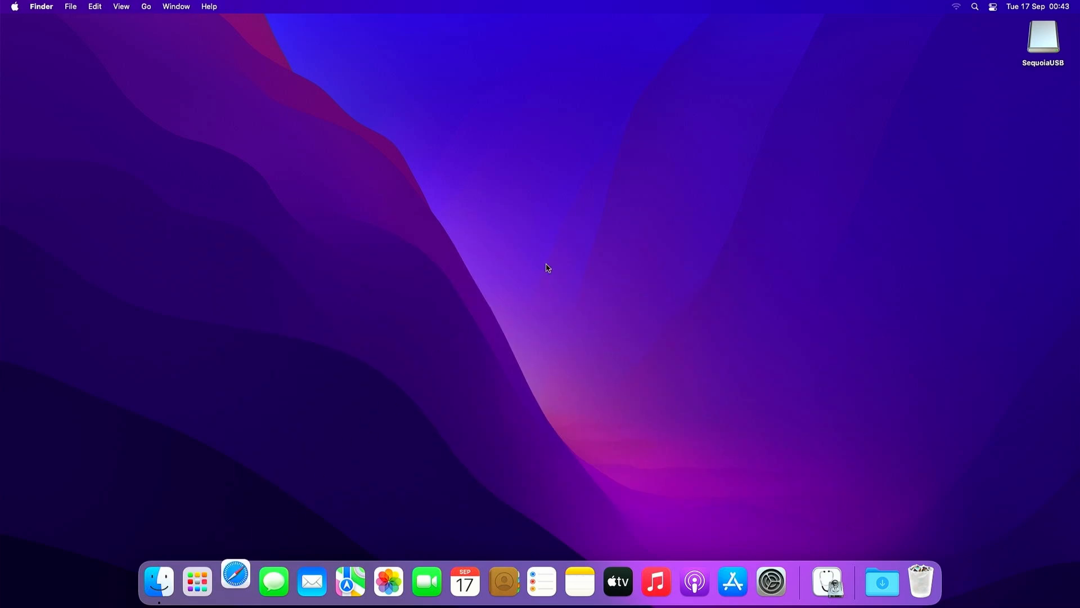
- Search 'oclp' in Safari and reach the OpenCore-Legacy-Patcher GitHub repository
{"action": "left_click", "coordinate": [236, 581]}
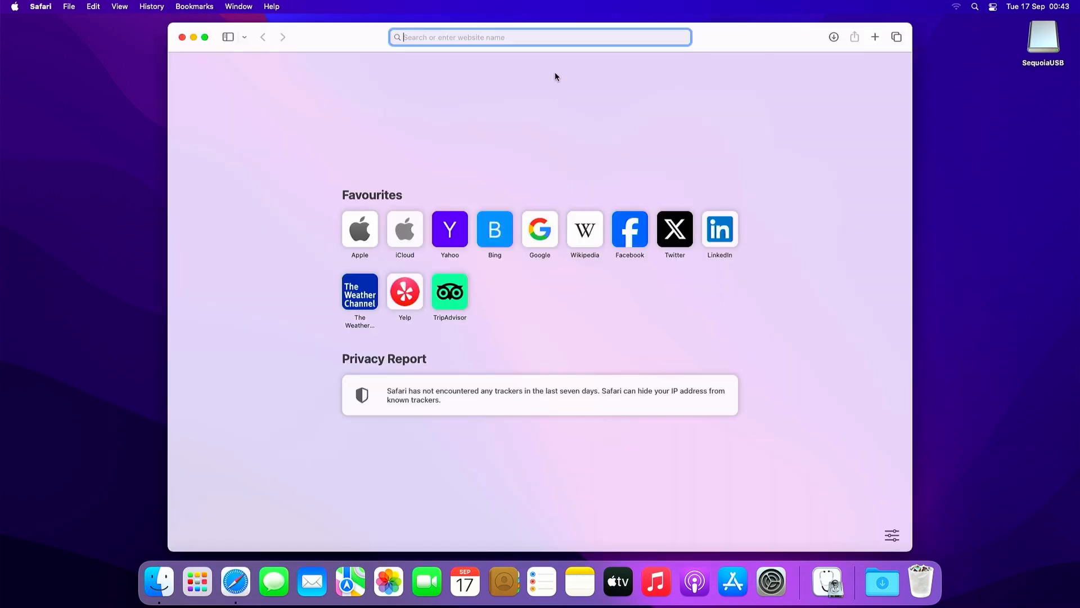
{"action": "type", "text": "oclp"}
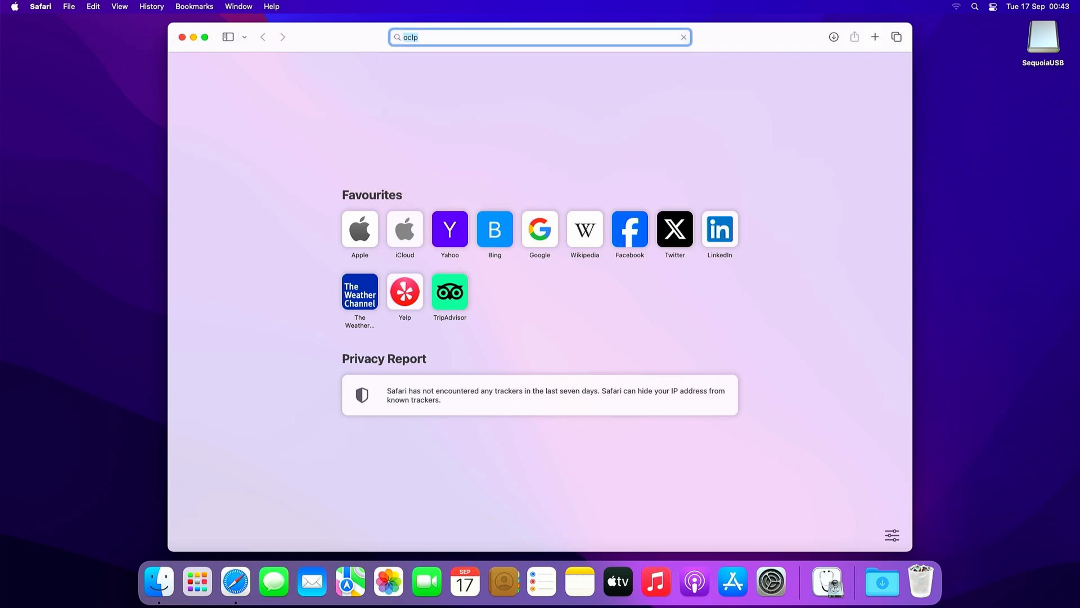
{"action": "key", "text": "Return"}
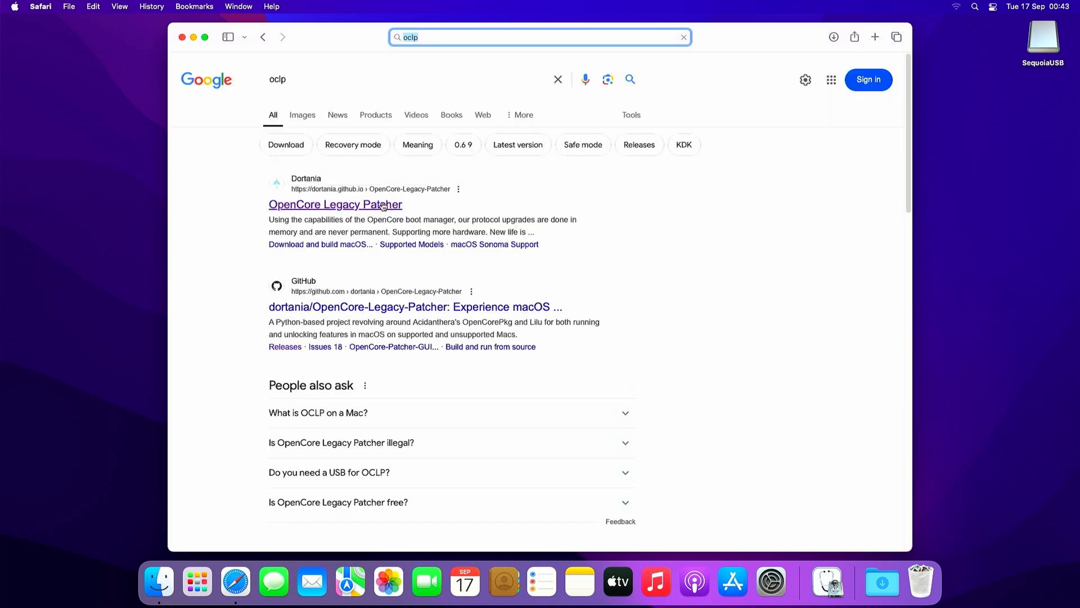
{"action": "left_click", "coordinate": [335, 205]}
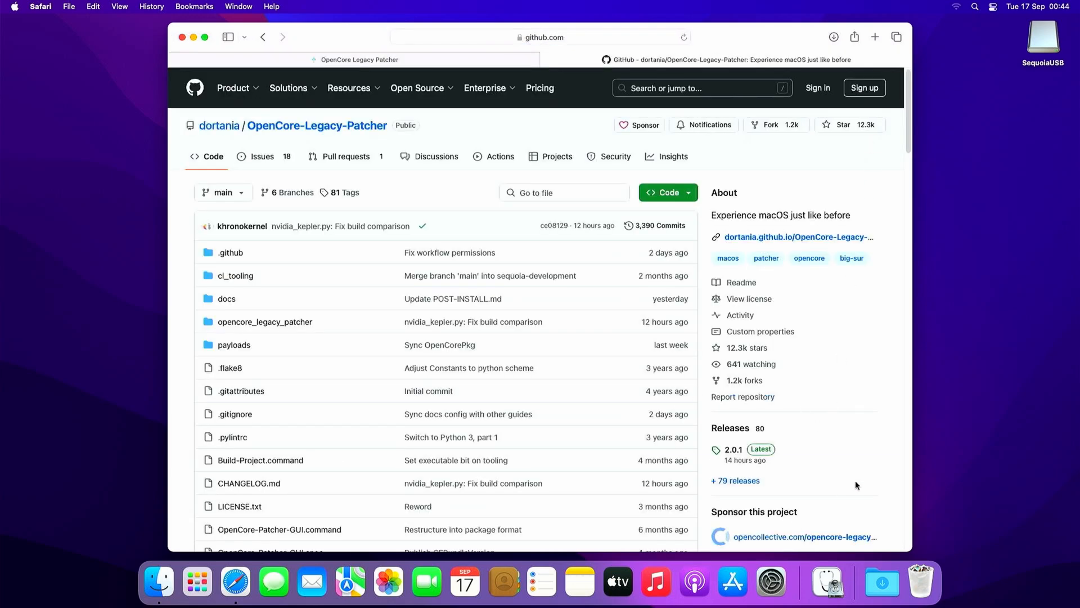
{"action": "mouse_move", "coordinate": [729, 427]}
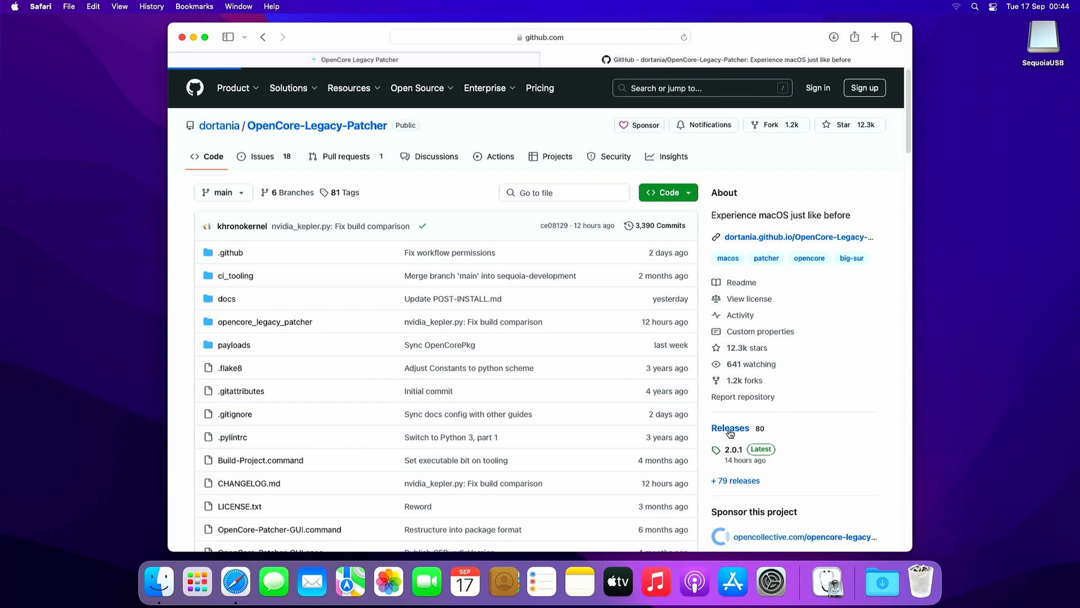
- Download OpenCore-Patcher-GUI.app.zip from the 2.0.1 release assets and close Safari
{"action": "left_click", "coordinate": [731, 427]}
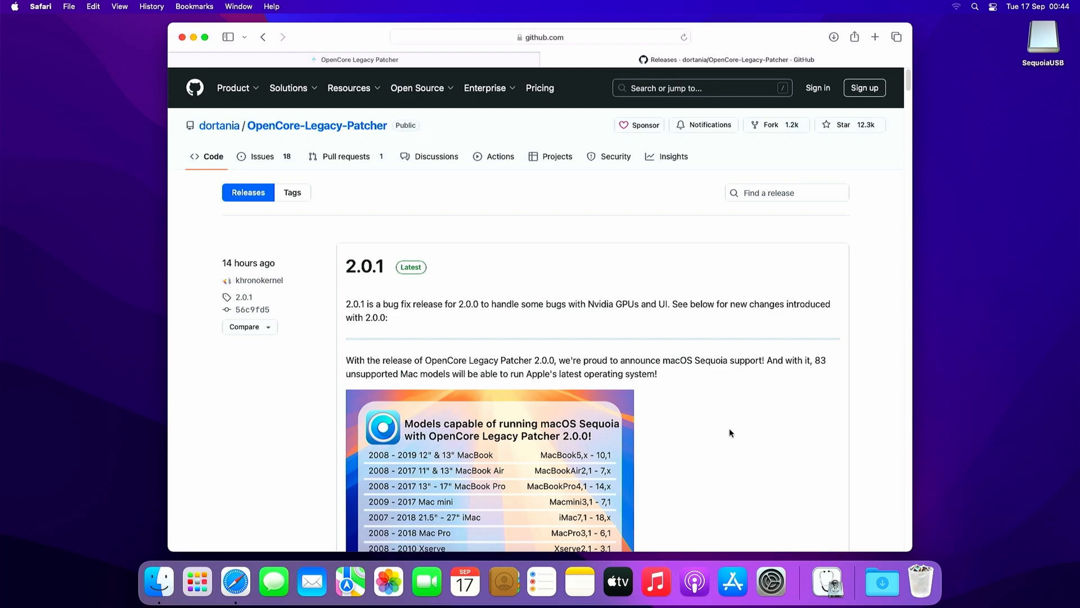
{"action": "scroll", "scroll_direction": "down", "scroll_amount": 3}
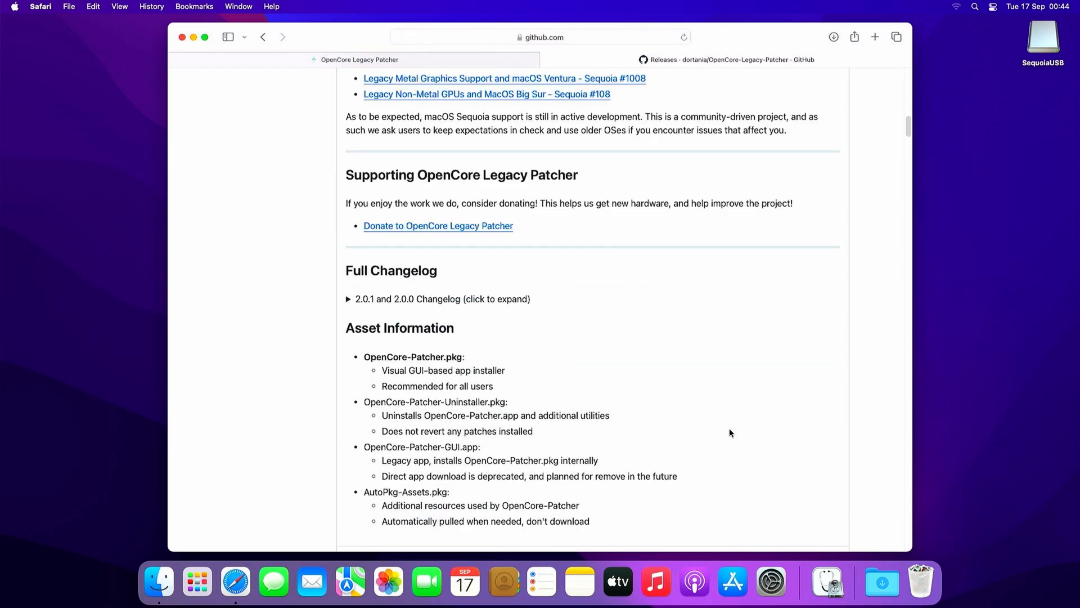
{"action": "scroll", "scroll_direction": "down", "scroll_amount": 3}
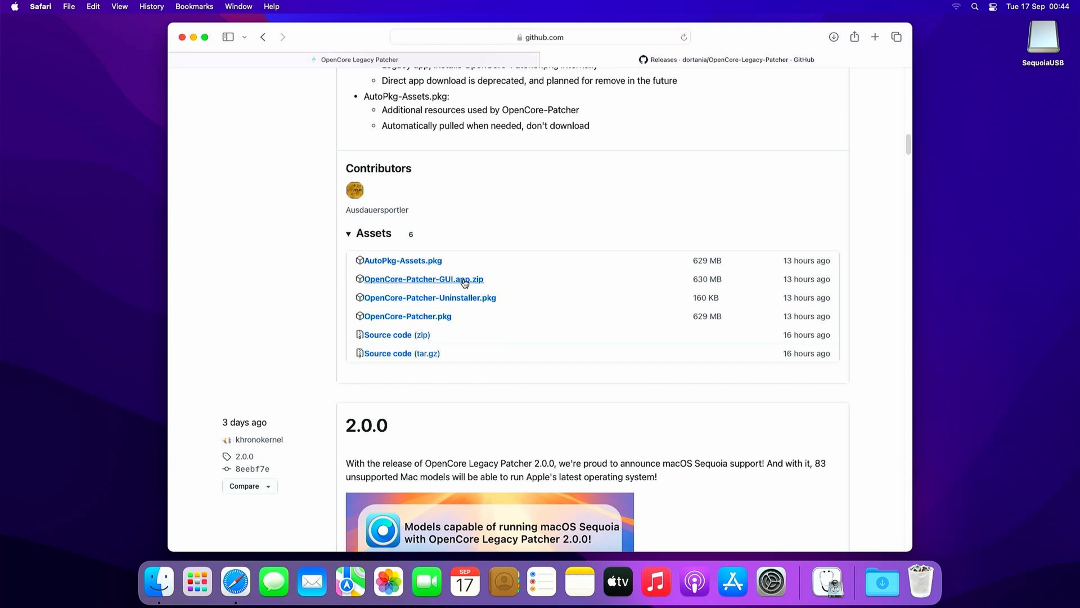
{"action": "left_click", "coordinate": [423, 277]}
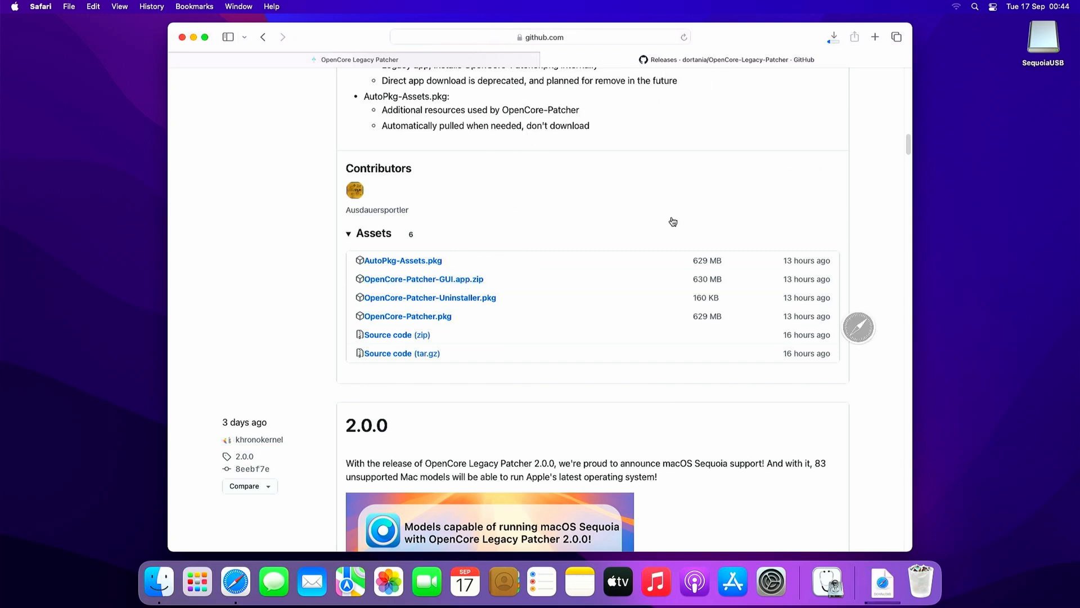
{"action": "left_click", "coordinate": [833, 36]}
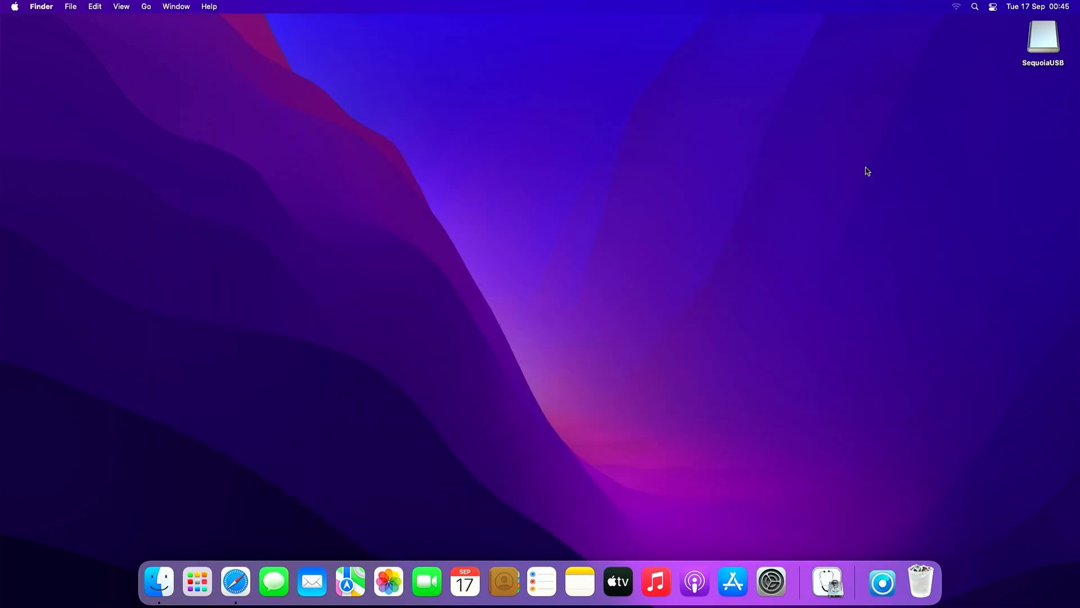
- Launch OpenCore-Patcher from Downloads, approving the open prompt and password authorisation
{"action": "right_click", "coordinate": [883, 582]}
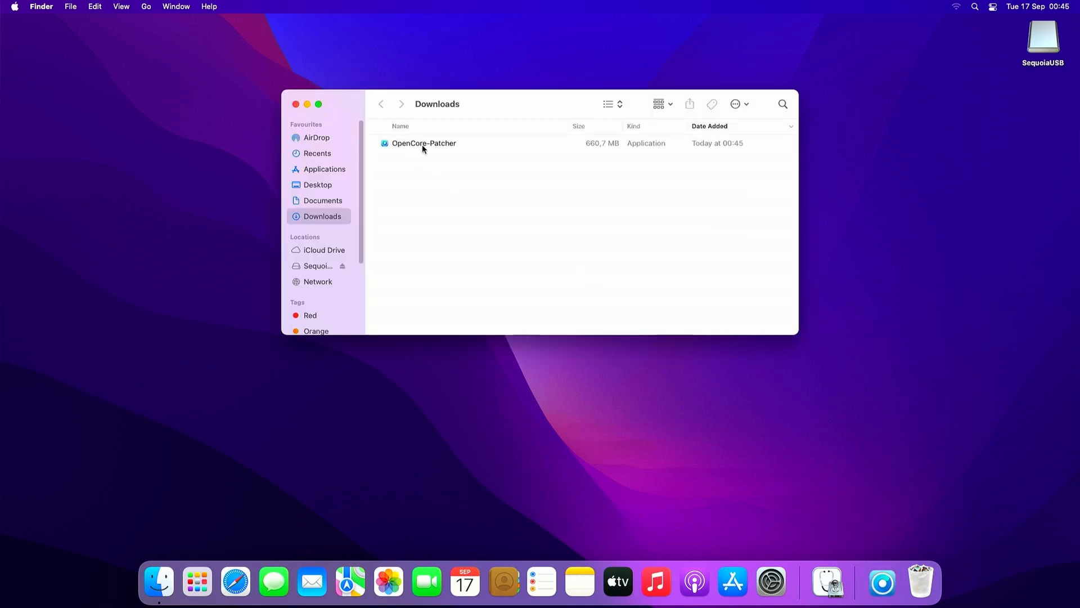
{"action": "left_click", "coordinate": [424, 143]}
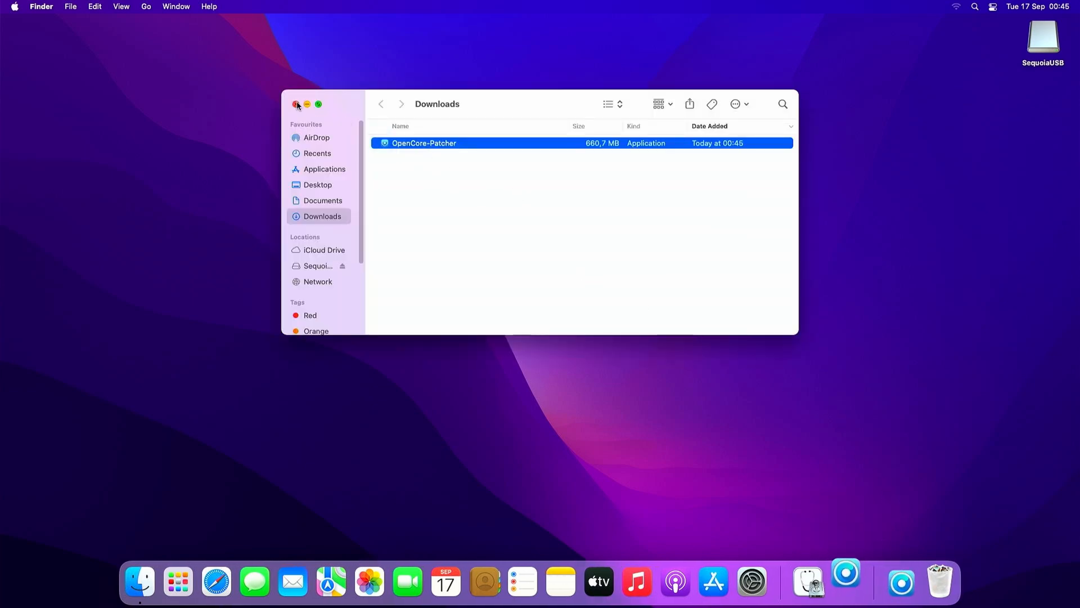
{"action": "left_click", "coordinate": [296, 103]}
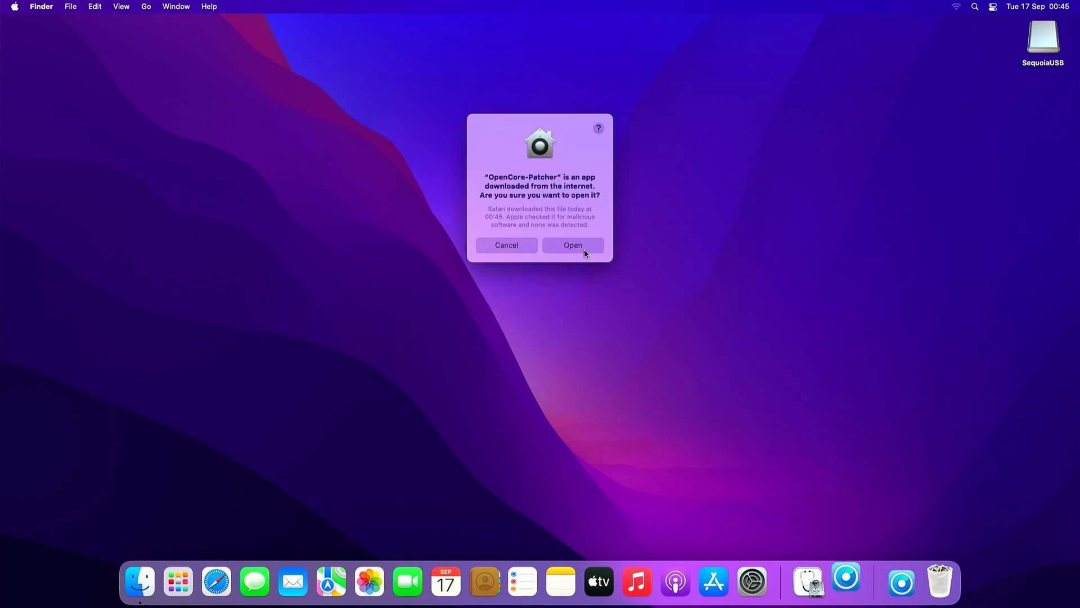
{"action": "left_click", "coordinate": [573, 244]}
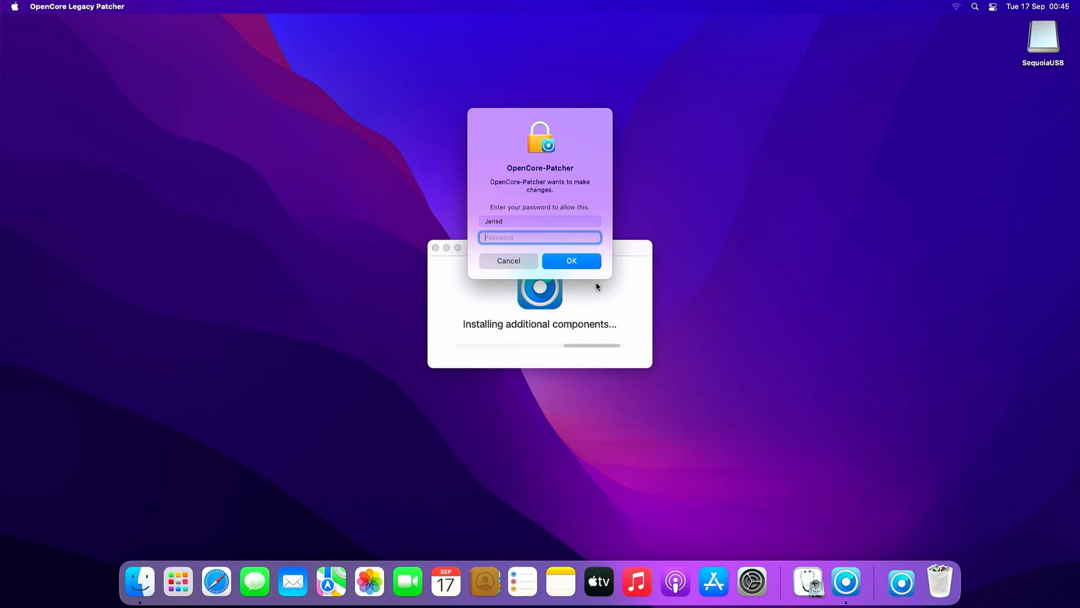
{"action": "left_click", "coordinate": [570, 259]}
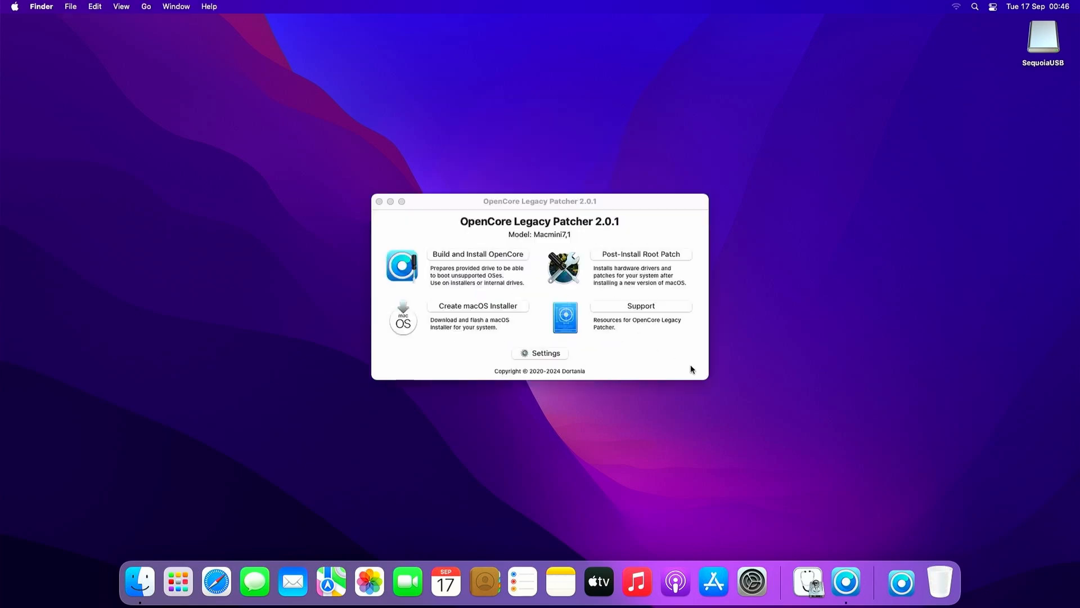
{"action": "mouse_move", "coordinate": [525, 251]}
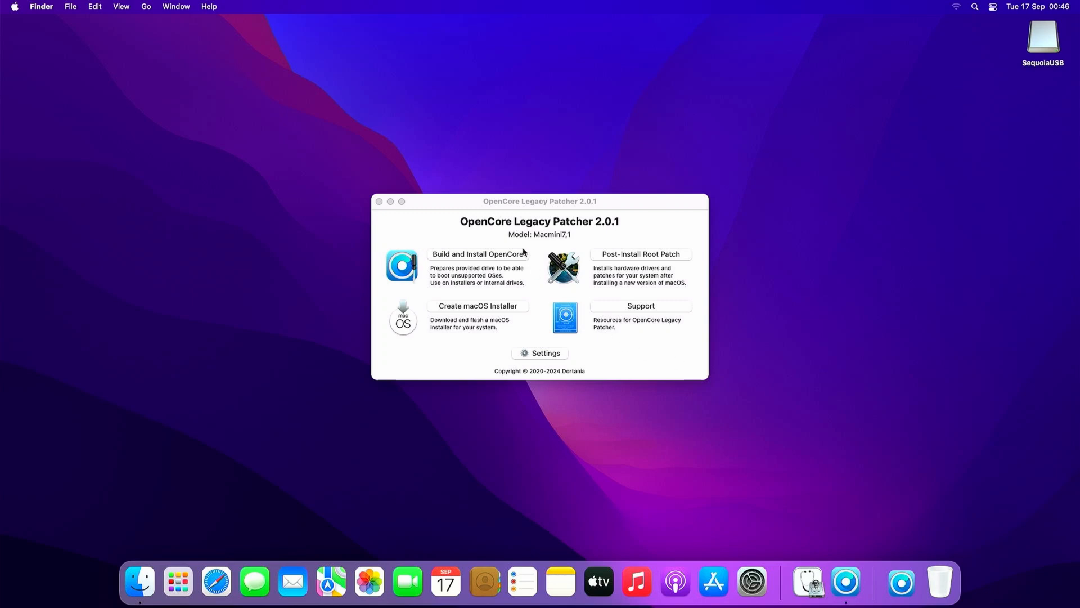
{"action": "mouse_move", "coordinate": [570, 239]}
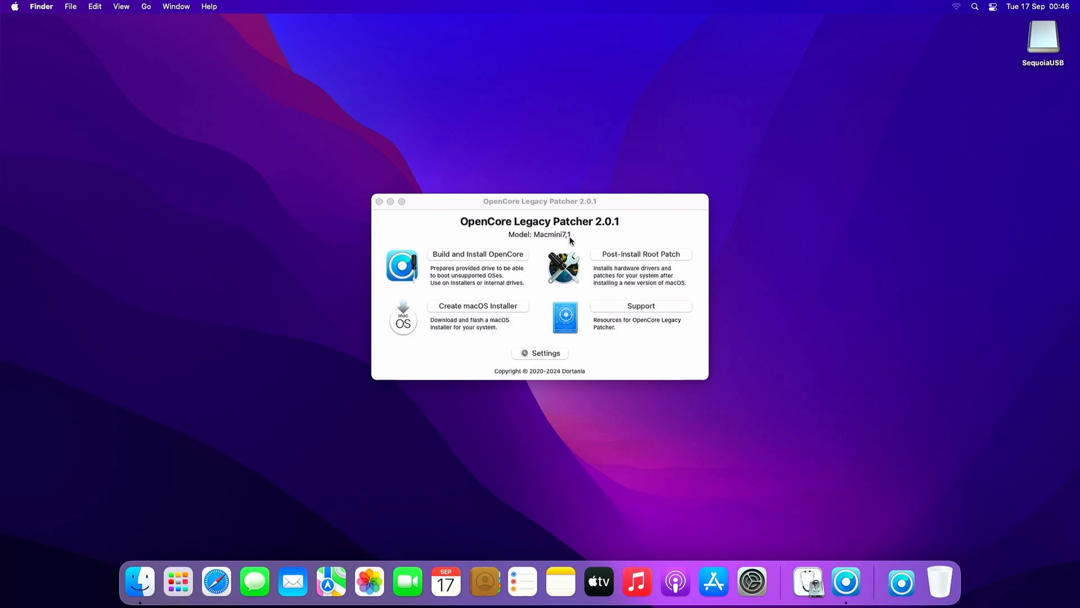
- Leave Target Model on Host Model in settings and return to the Macmini7,1 main menu
{"action": "left_click", "coordinate": [539, 352]}
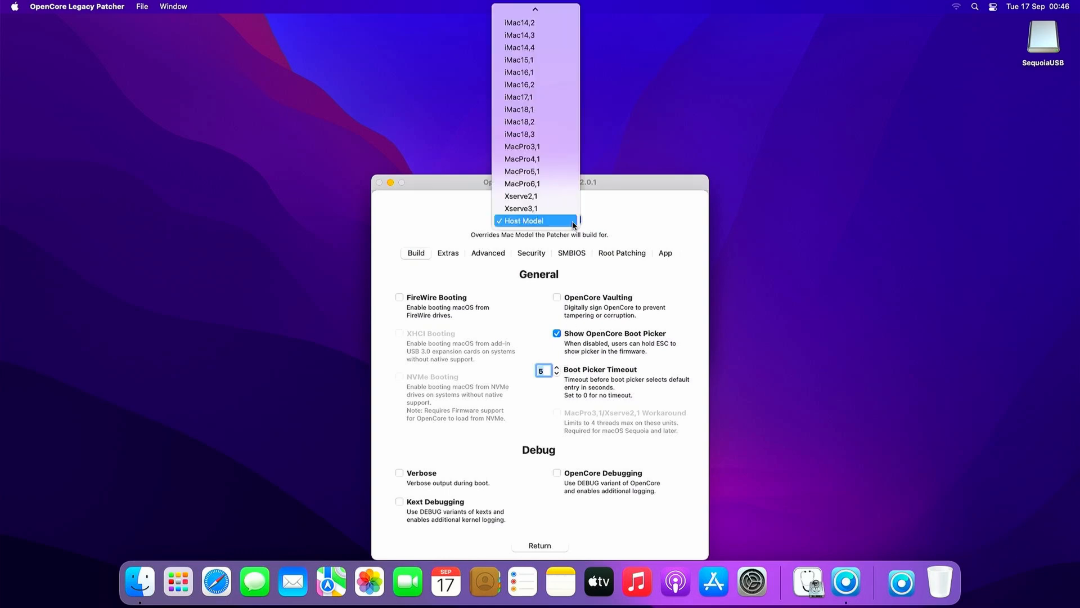
{"action": "scroll", "scroll_direction": "up", "scroll_amount": 3}
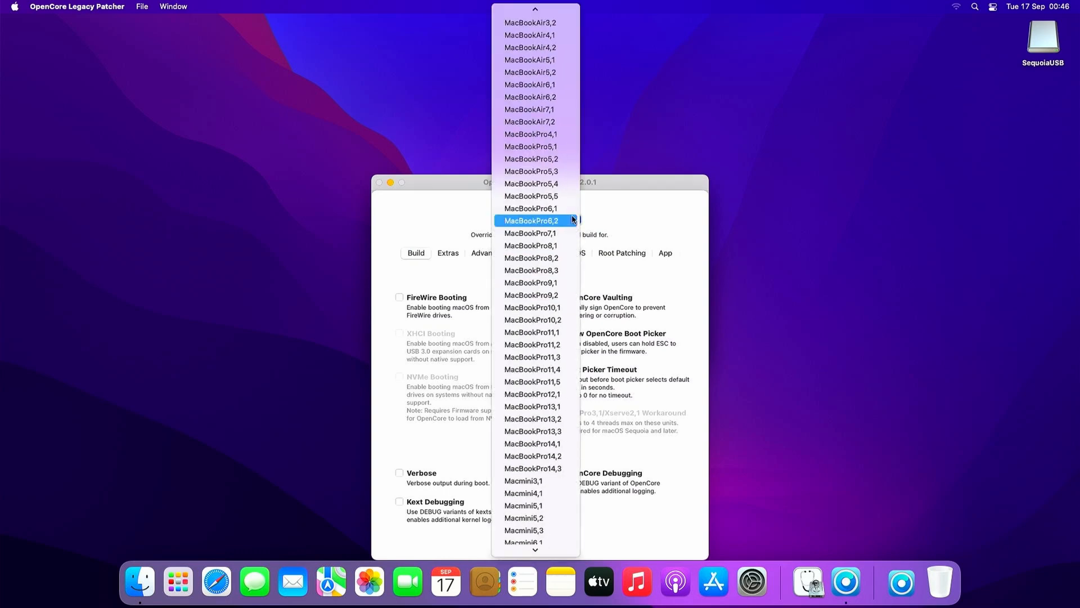
{"action": "left_click", "coordinate": [531, 220]}
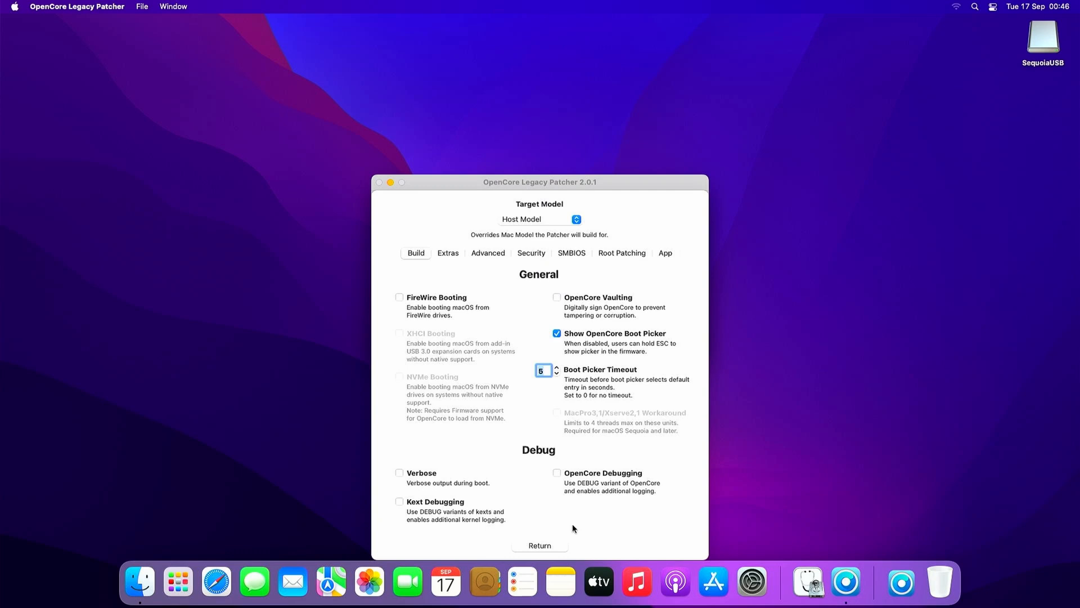
{"action": "mouse_move", "coordinate": [566, 538]}
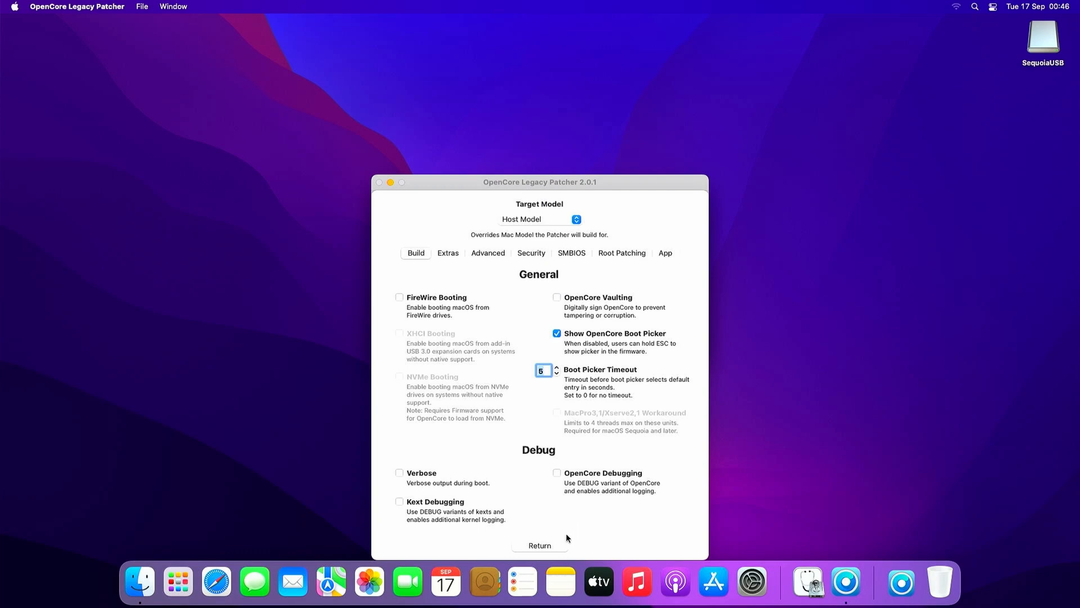
{"action": "mouse_move", "coordinate": [508, 194]}
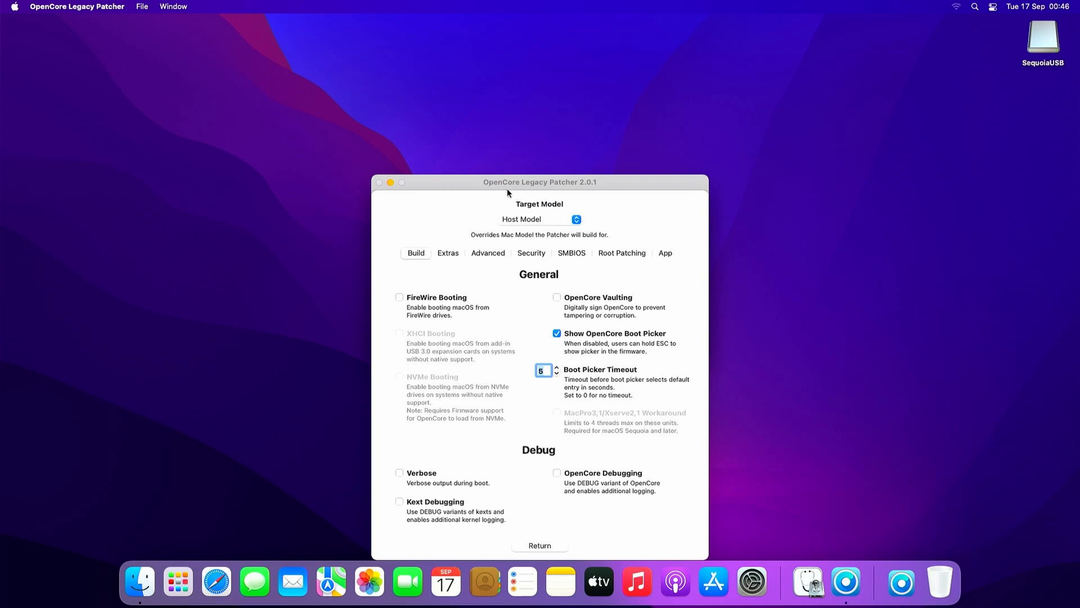
{"action": "left_click", "coordinate": [539, 544]}
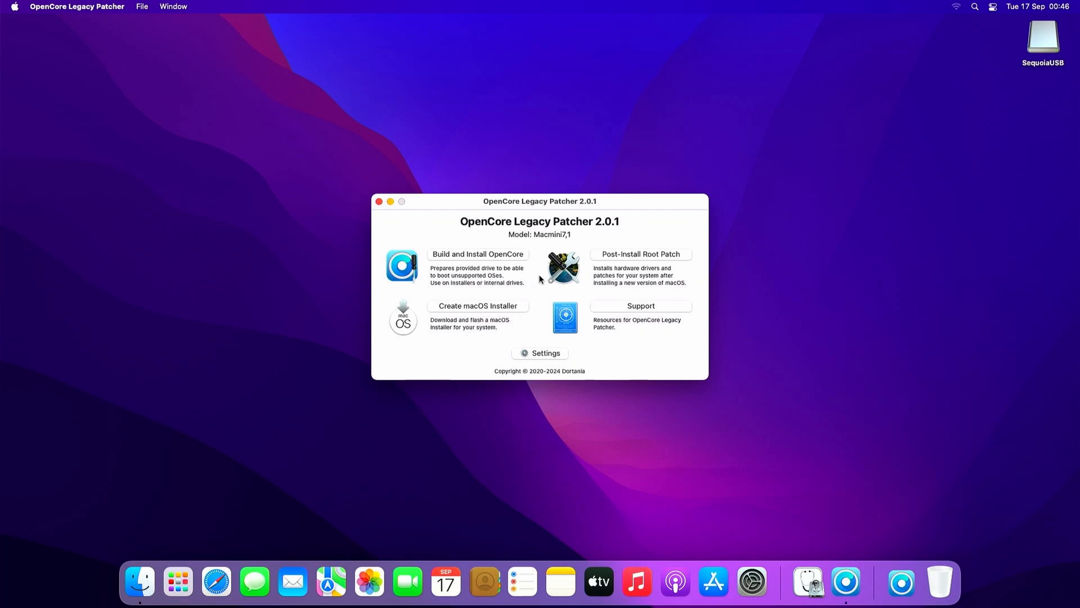
{"action": "mouse_move", "coordinate": [523, 317]}
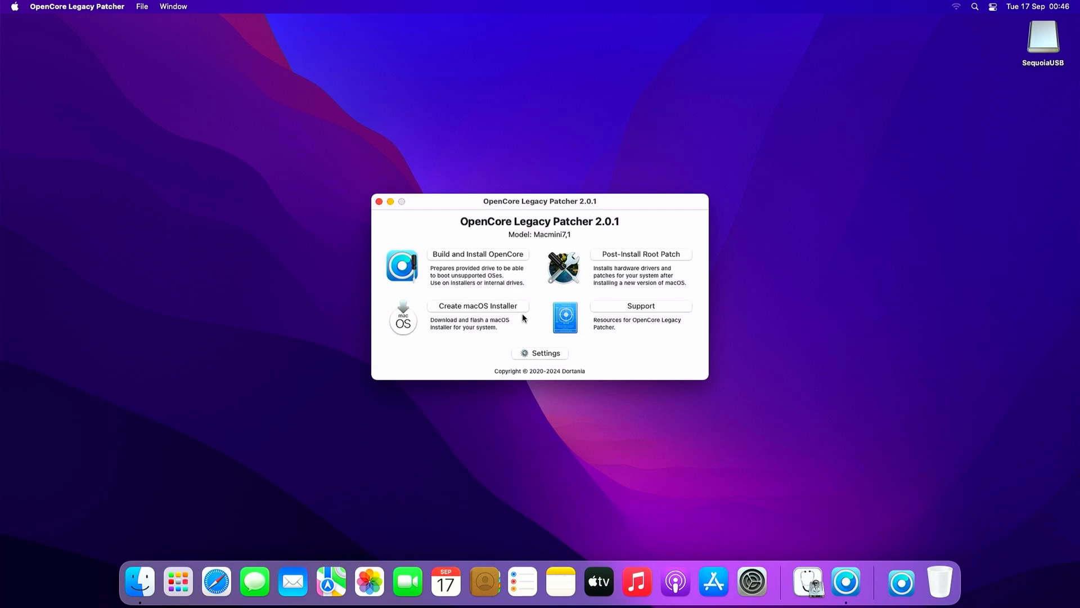
{"action": "mouse_move", "coordinate": [515, 319]}
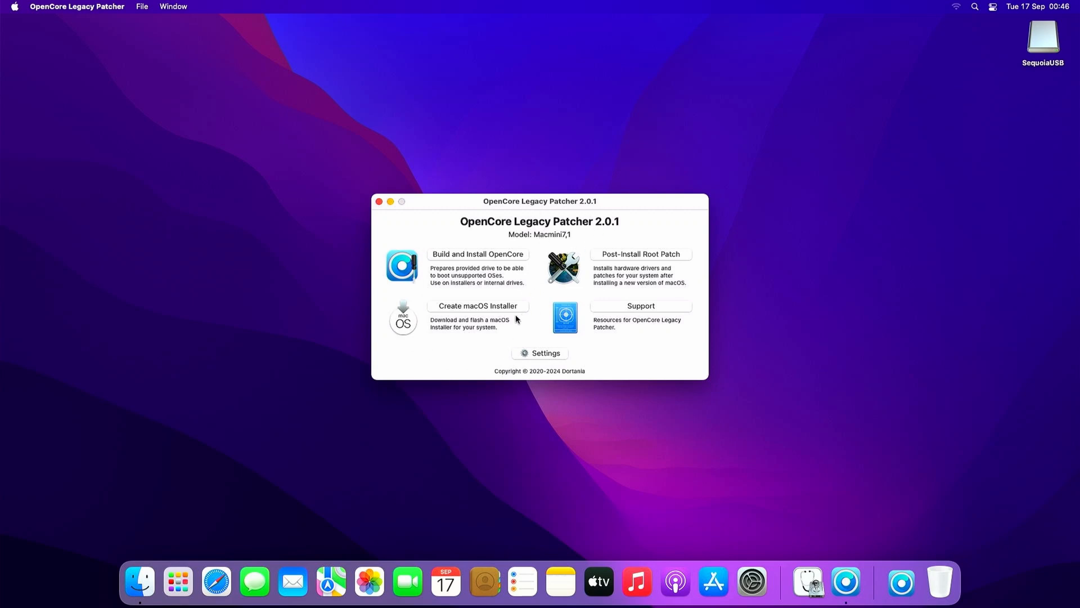
{"action": "mouse_move", "coordinate": [520, 308]}
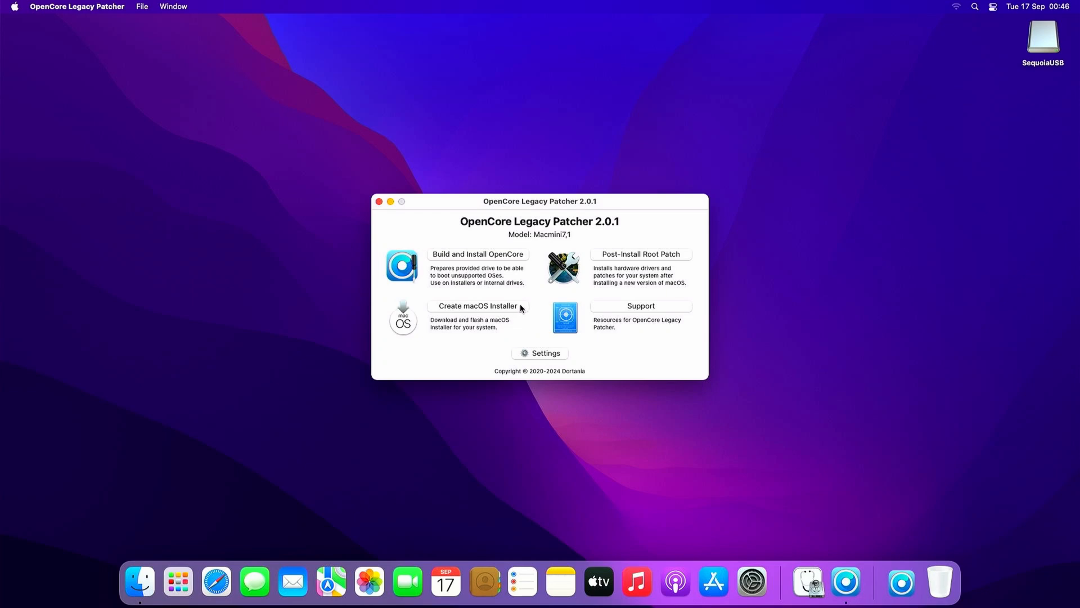
- Start Create macOS Installer and download the macOS Sequoia 15.0 installer
{"action": "left_click", "coordinate": [478, 306]}
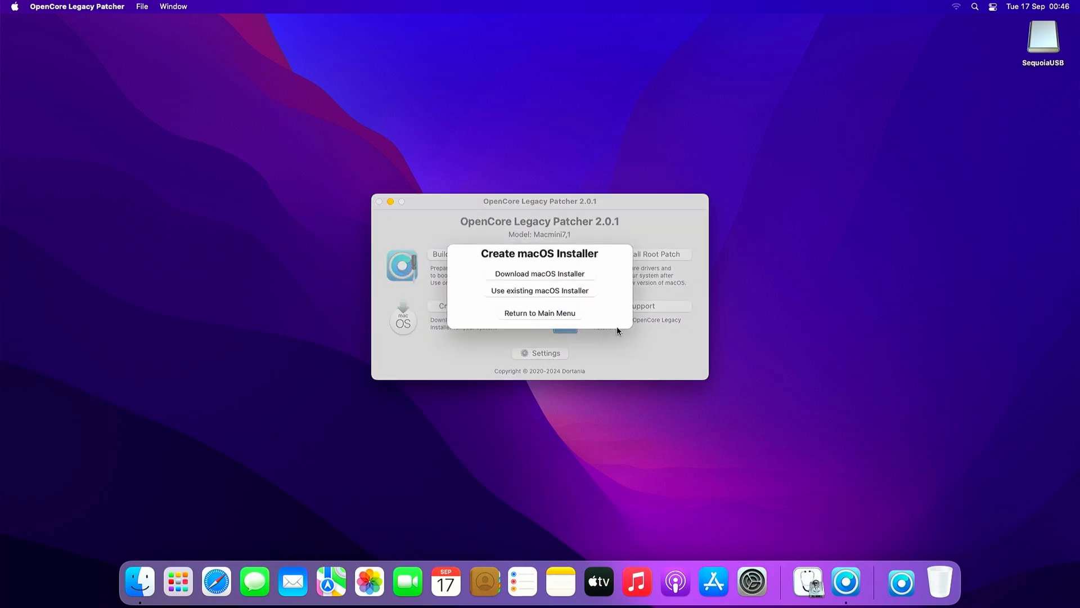
{"action": "left_click", "coordinate": [539, 273]}
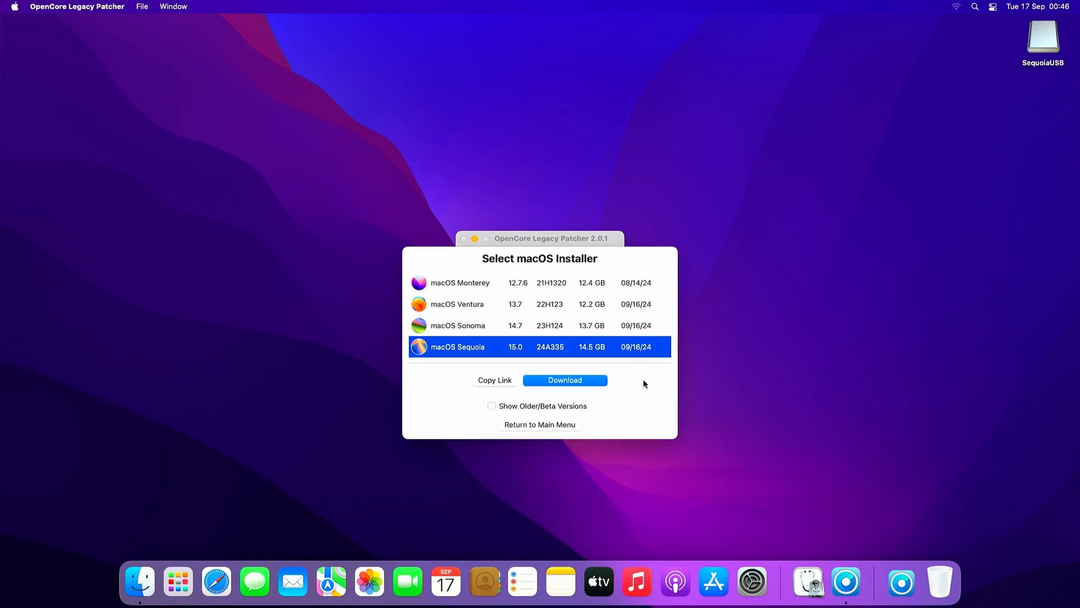
{"action": "mouse_move", "coordinate": [656, 406]}
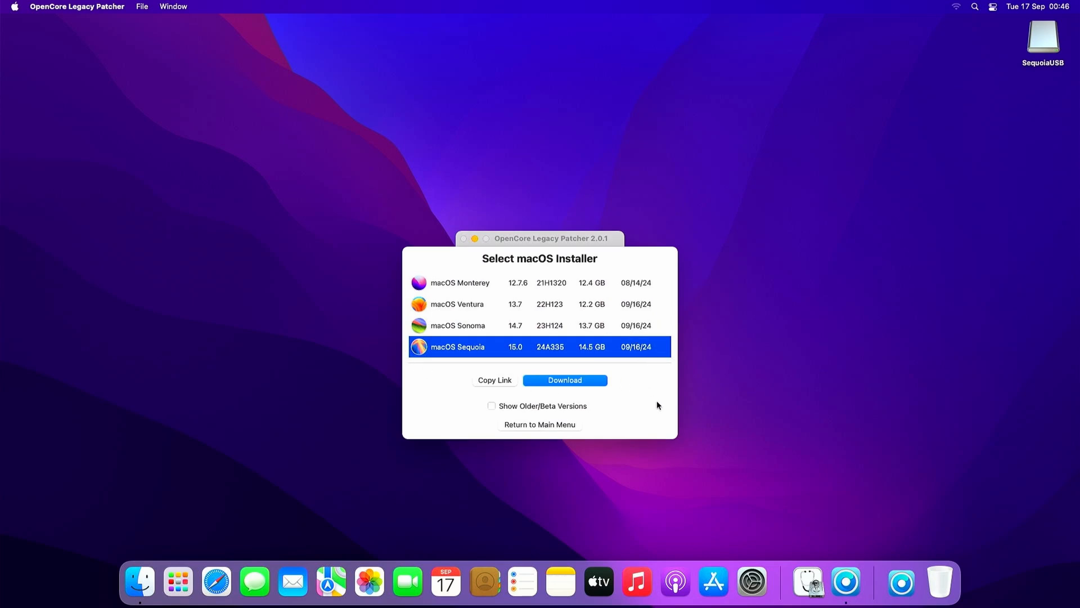
{"action": "mouse_move", "coordinate": [602, 386]}
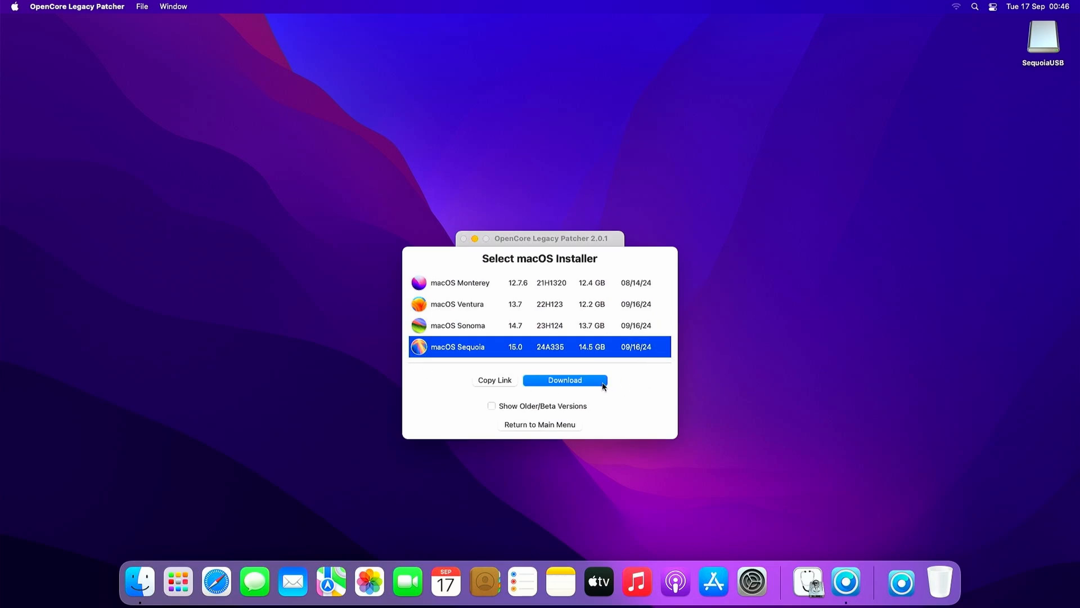
{"action": "left_click", "coordinate": [564, 379]}
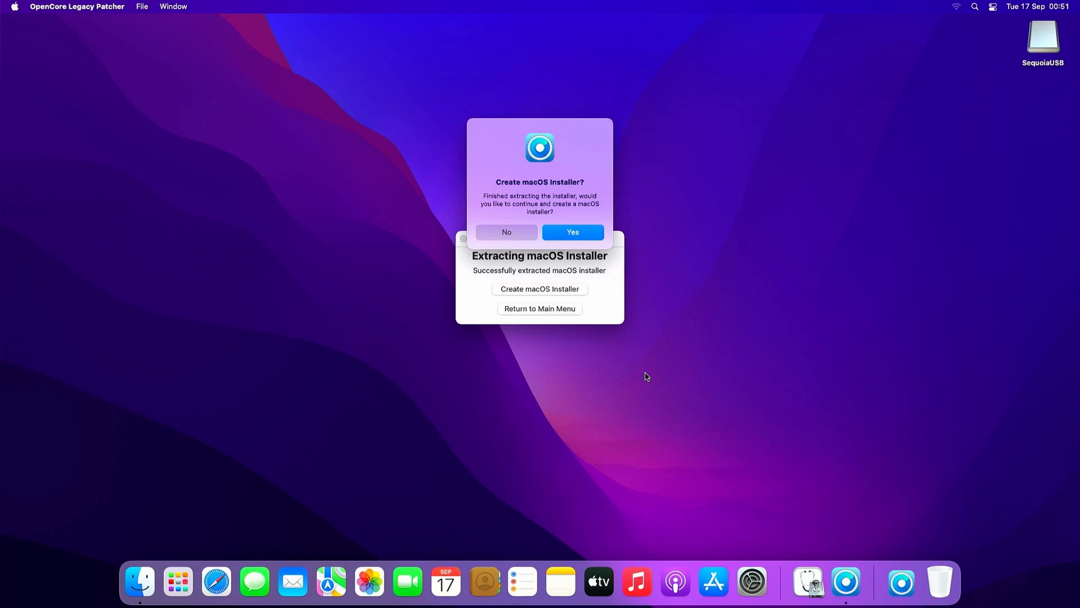
{"action": "mouse_move", "coordinate": [596, 259]}
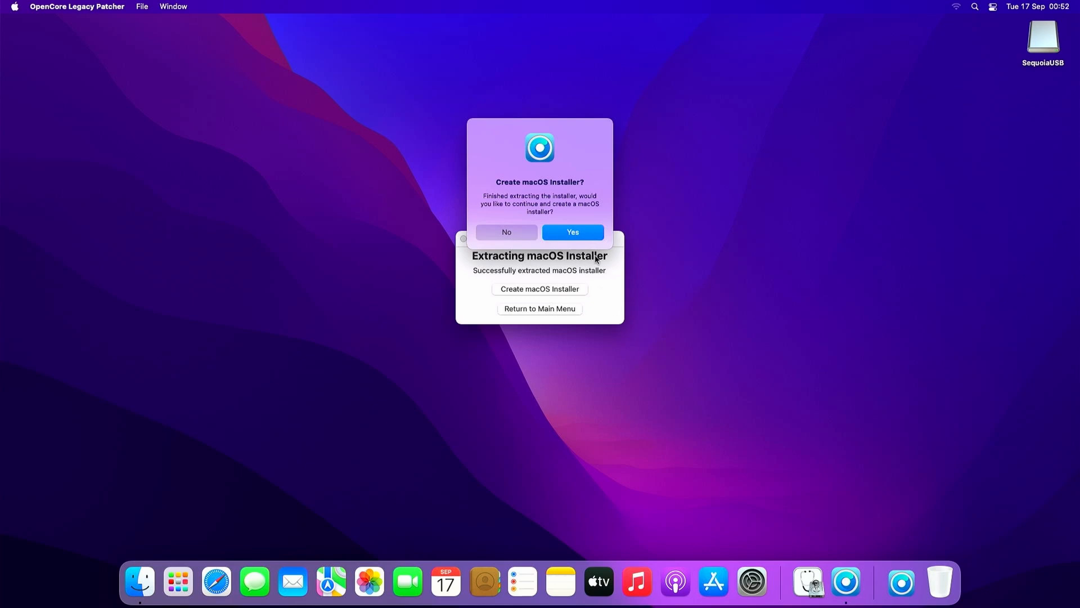
- Write the Sequoia 15.0 installer to disk2 Transcend 32GB, confirming the erase
{"action": "left_click", "coordinate": [571, 232]}
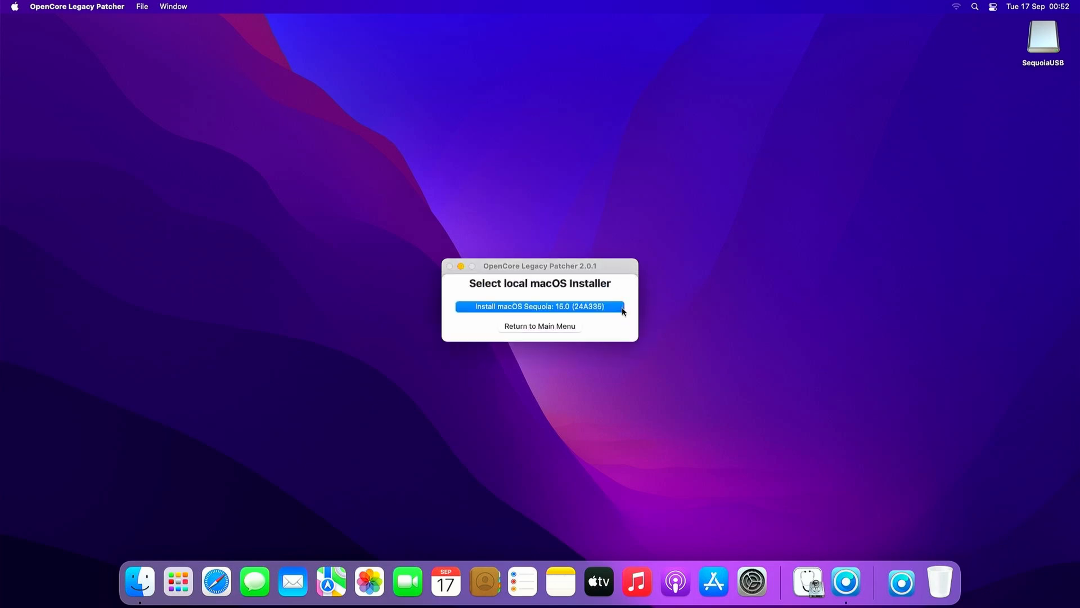
{"action": "left_click", "coordinate": [539, 306]}
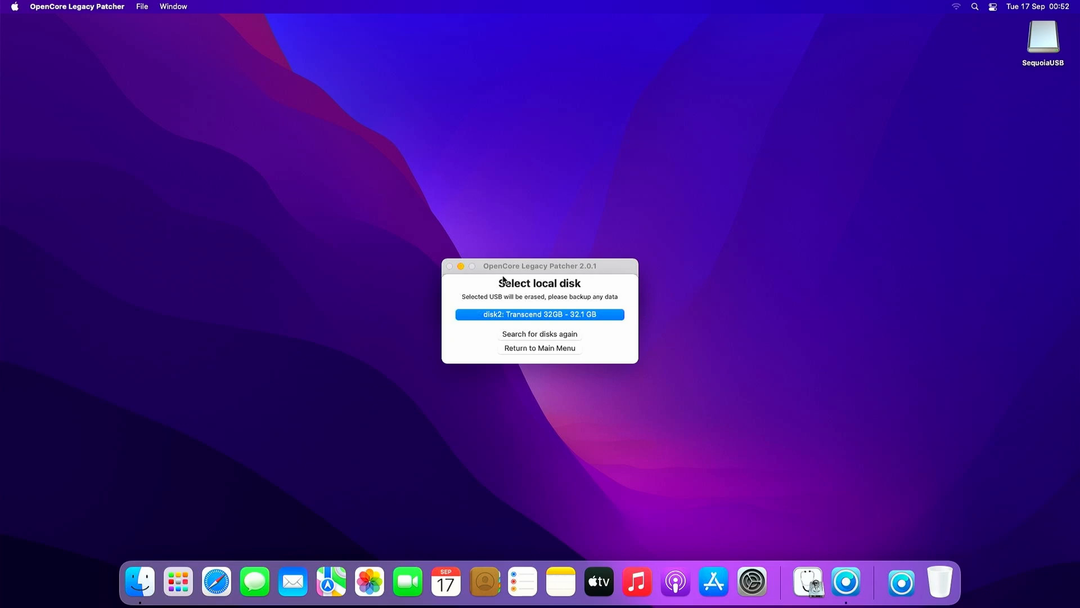
{"action": "left_click", "coordinate": [539, 314]}
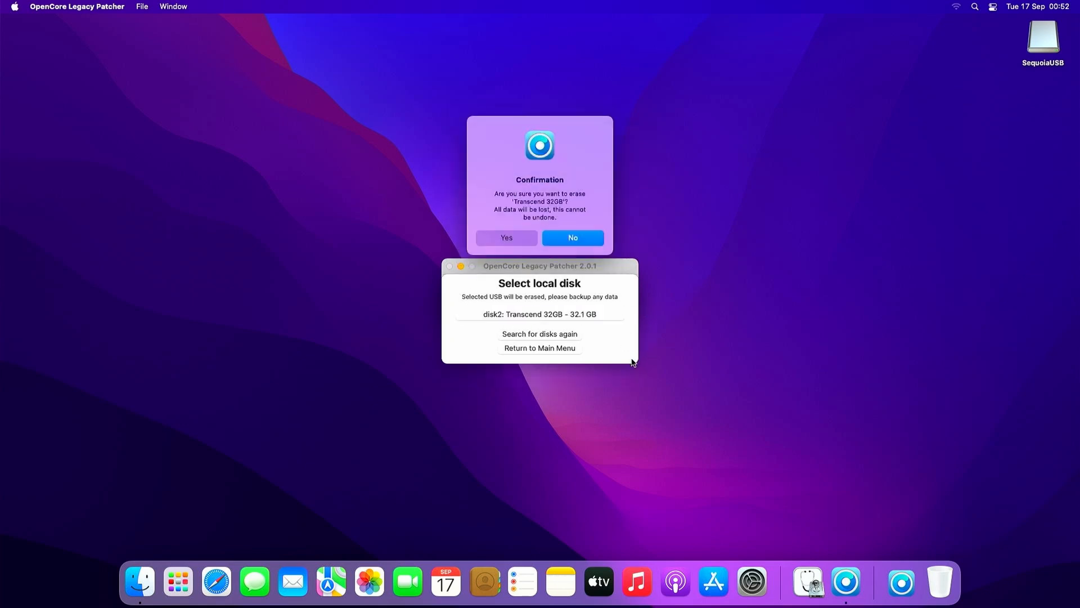
{"action": "mouse_move", "coordinate": [507, 238]}
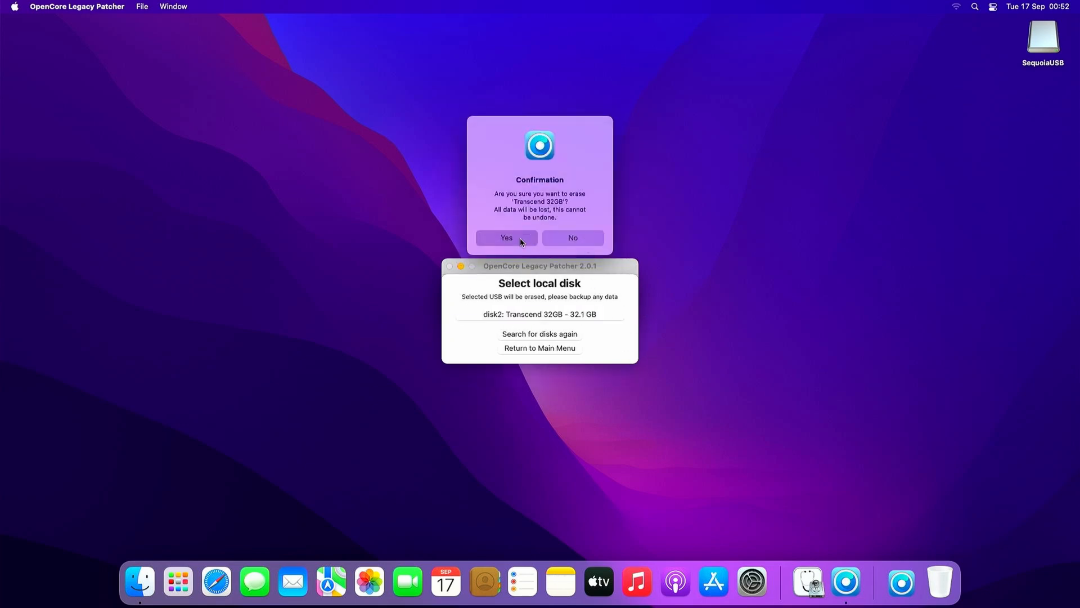
{"action": "left_click", "coordinate": [507, 237]}
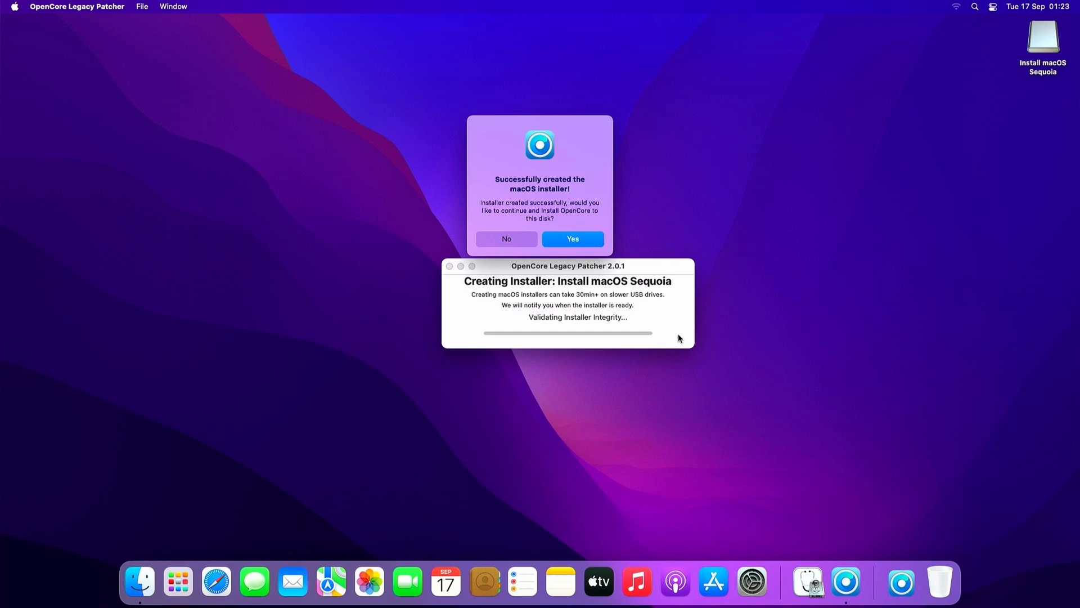
- Build OpenCore for Macmini7,1 and install it to the Transcend drive's disk2s1 EFI partition
{"action": "left_click", "coordinate": [572, 239]}
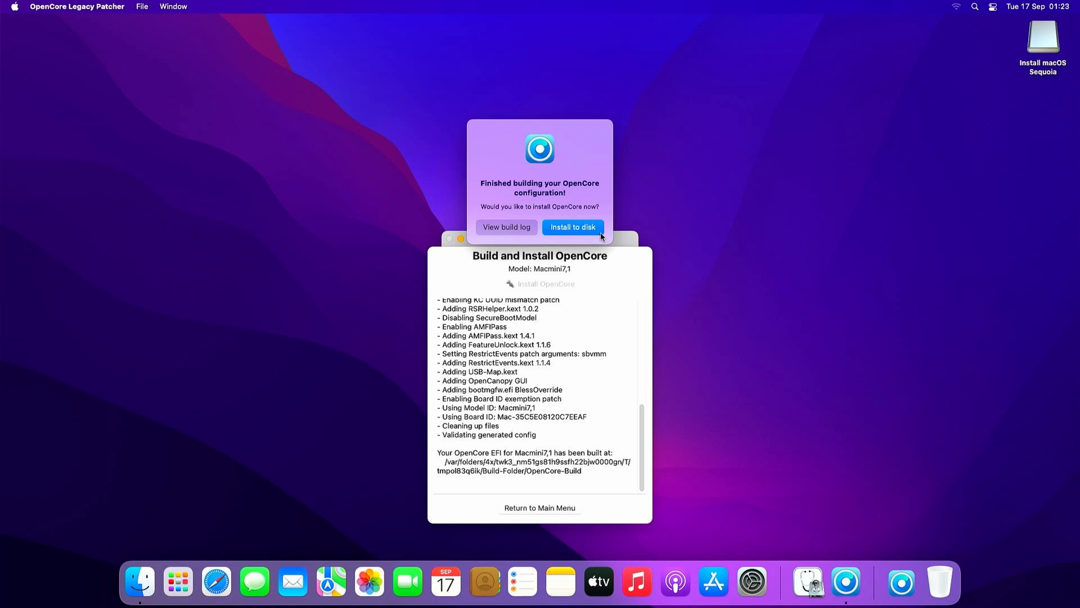
{"action": "left_click", "coordinate": [573, 226]}
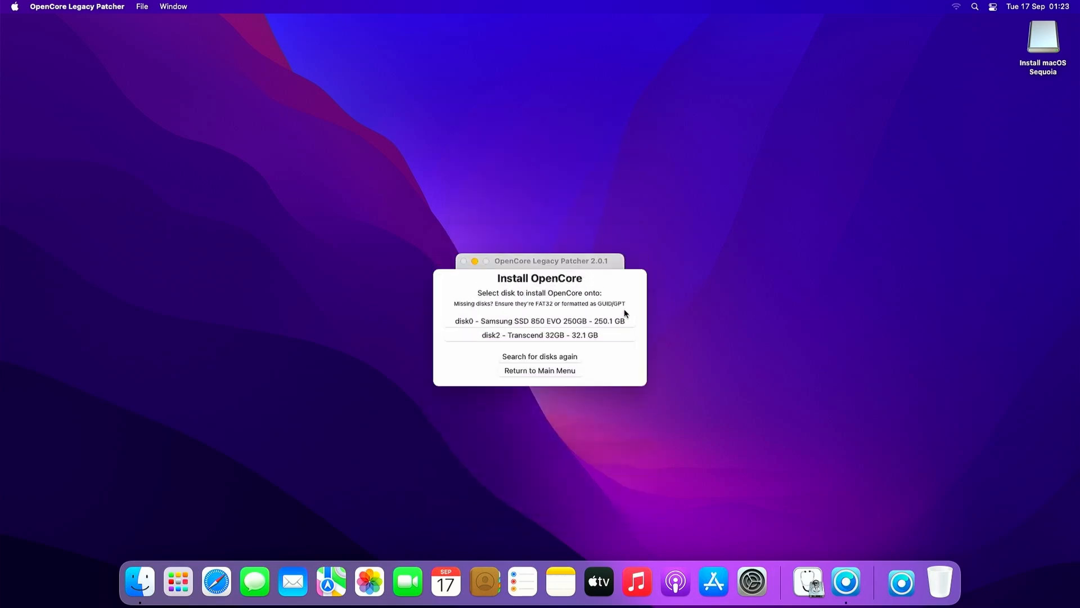
{"action": "mouse_move", "coordinate": [634, 354]}
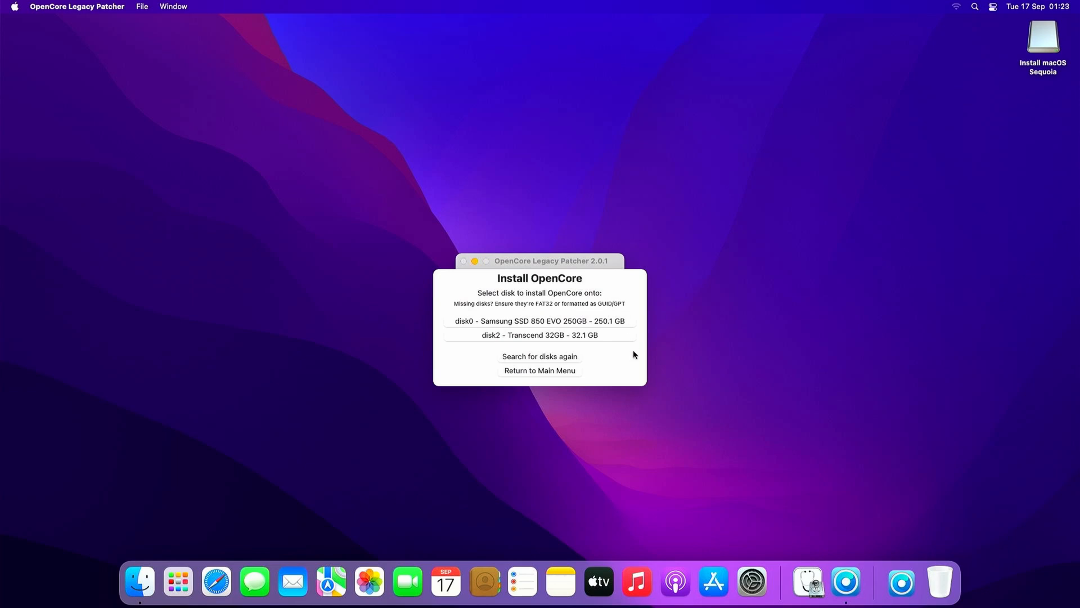
{"action": "mouse_move", "coordinate": [609, 339]}
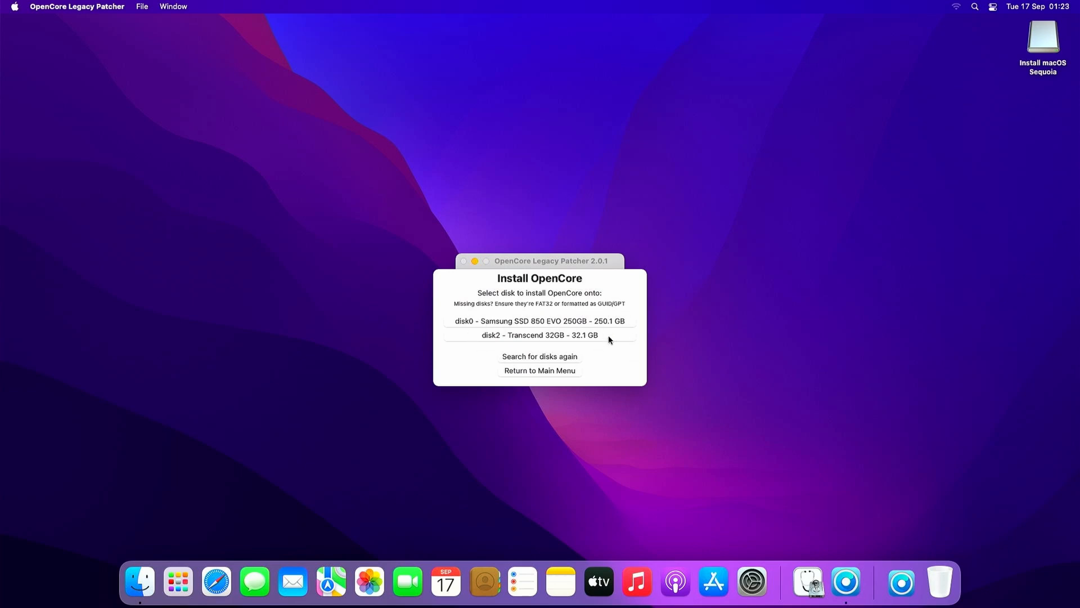
{"action": "left_click", "coordinate": [539, 336]}
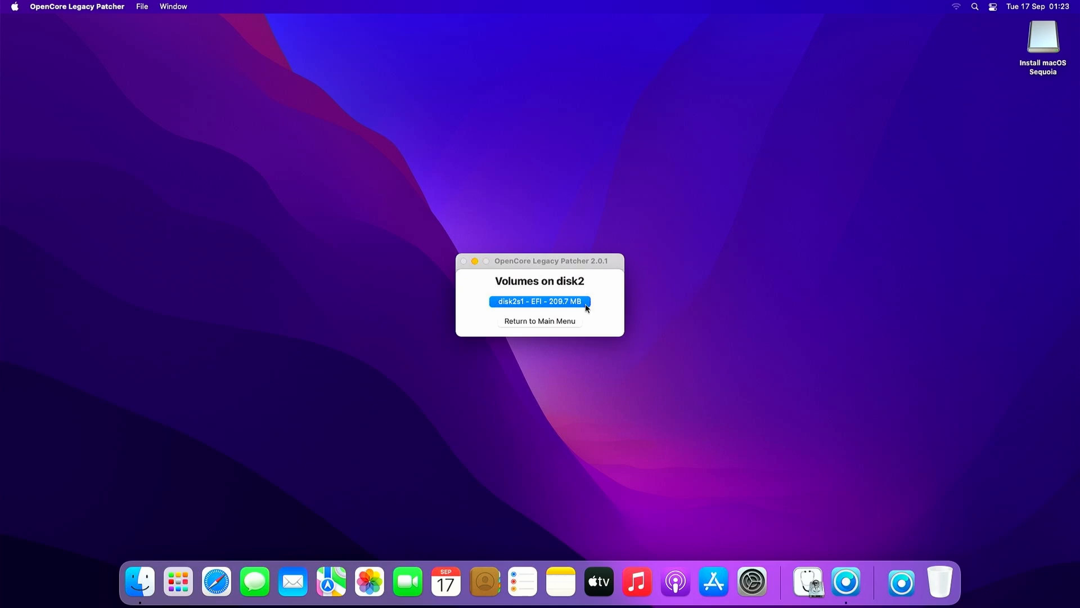
{"action": "left_click", "coordinate": [539, 301]}
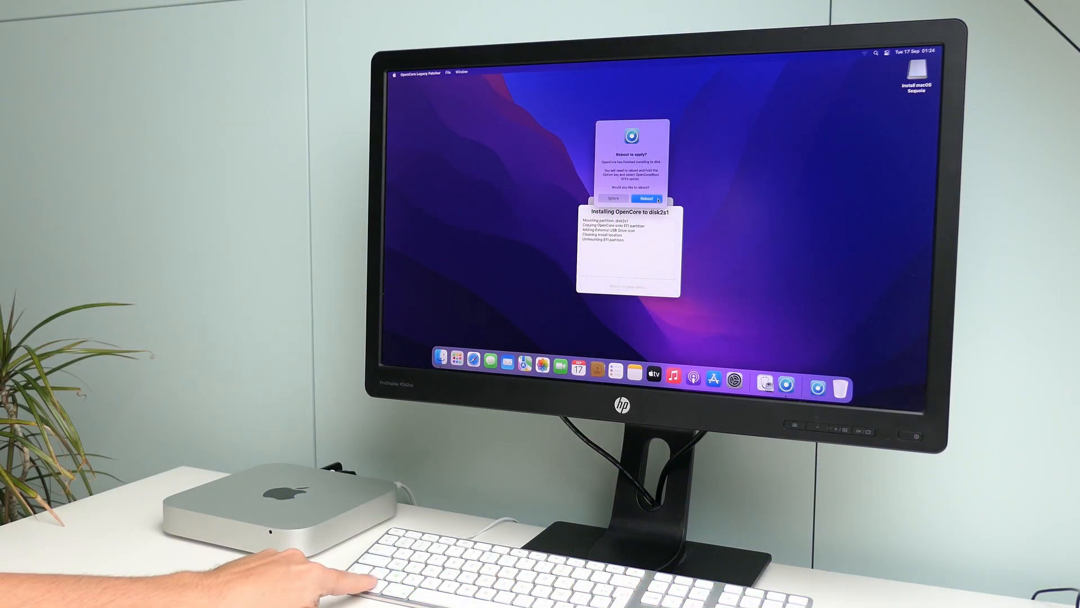
- Reboot the Mac from the OpenCore prompt and confirm Restart in the system dialog
{"action": "left_click", "coordinate": [646, 198]}
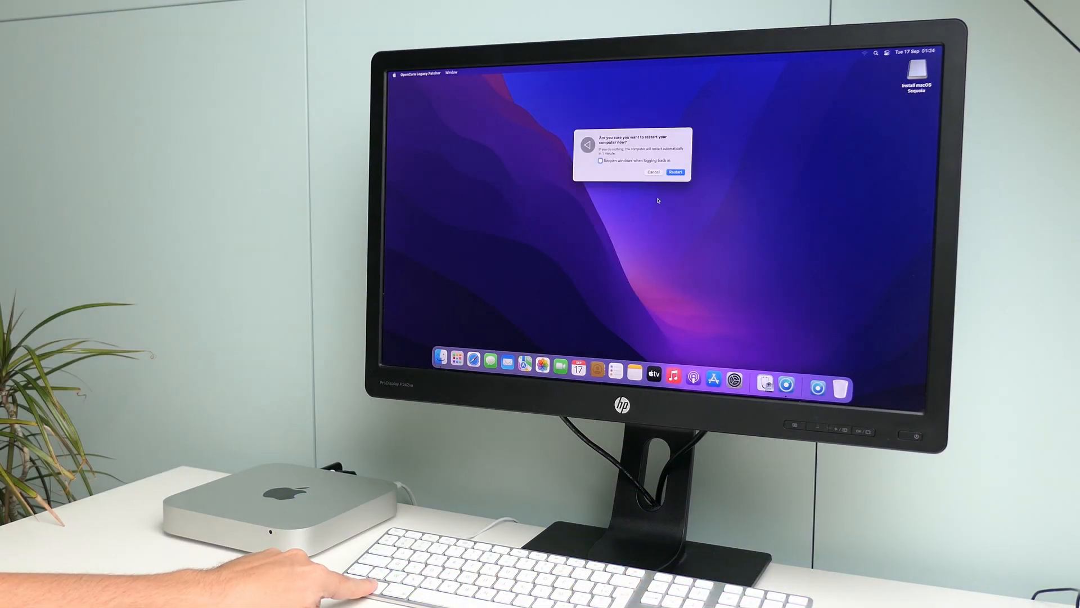
{"action": "left_click", "coordinate": [675, 172]}
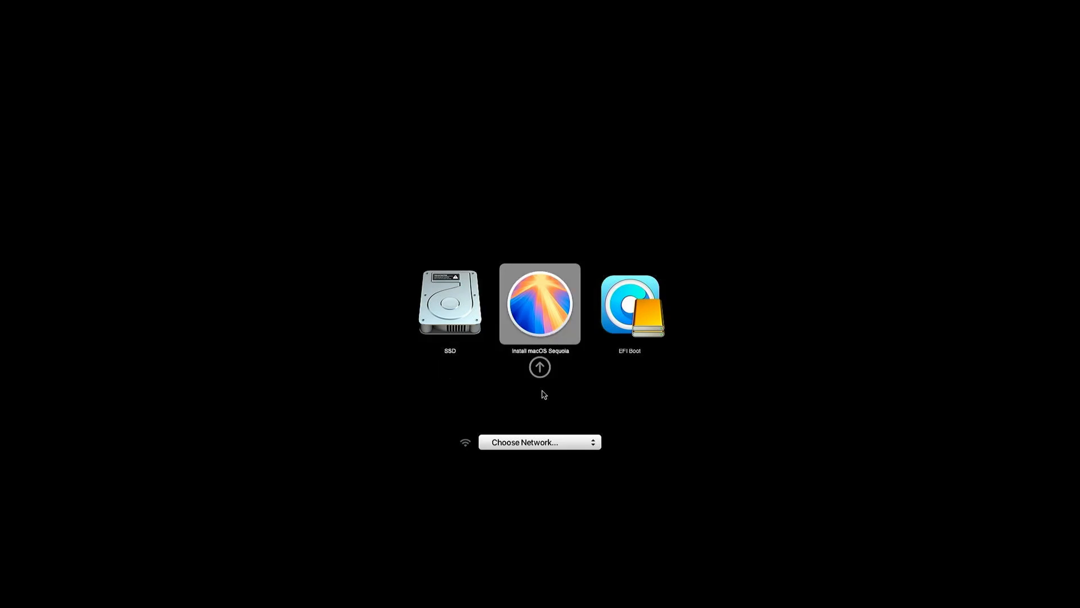
- Select the EFI Boot entry on the USB drive as the startup choice
{"action": "left_click", "coordinate": [628, 304]}
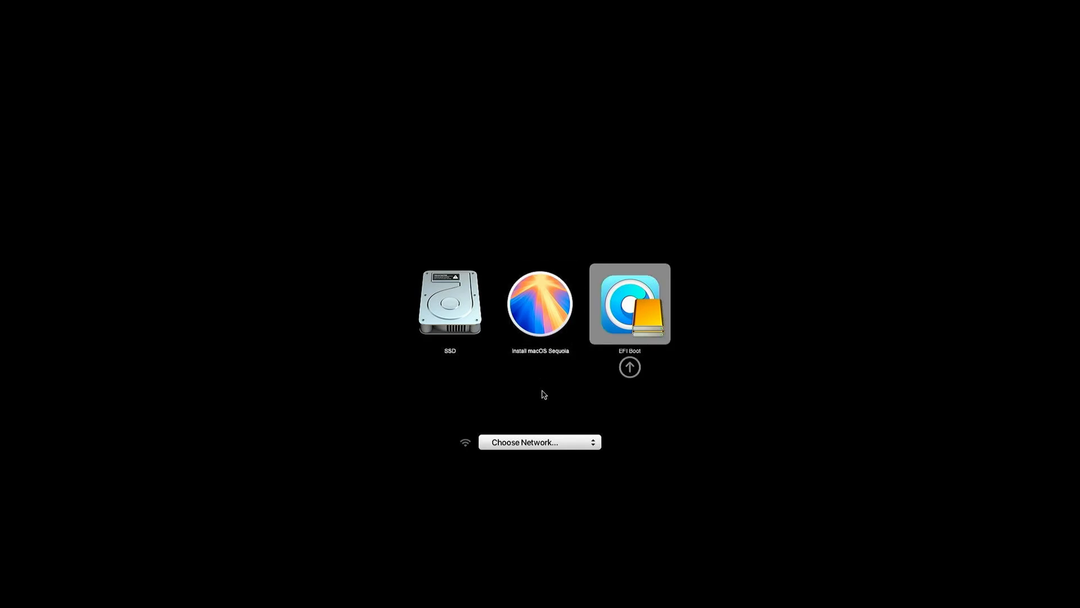